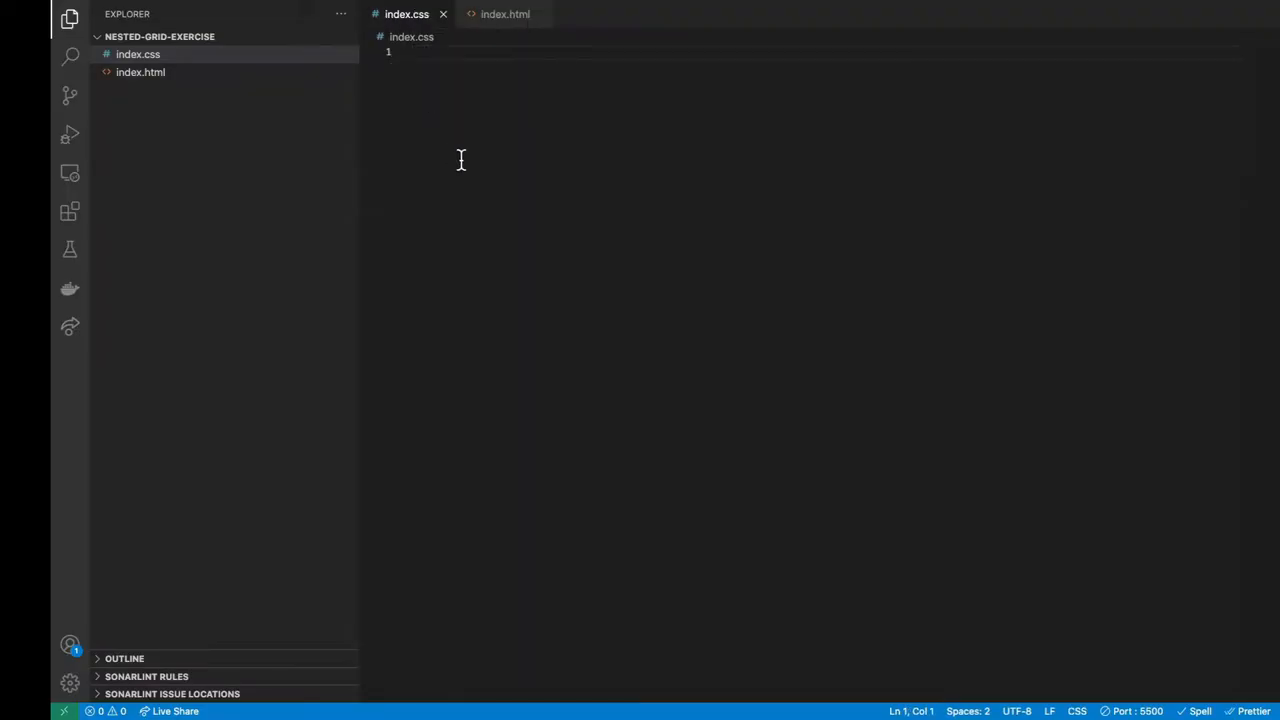
Step: Add a zero margin/padding reset and make html and body 100% height and gray
{"action": "type", "text": "*{"}
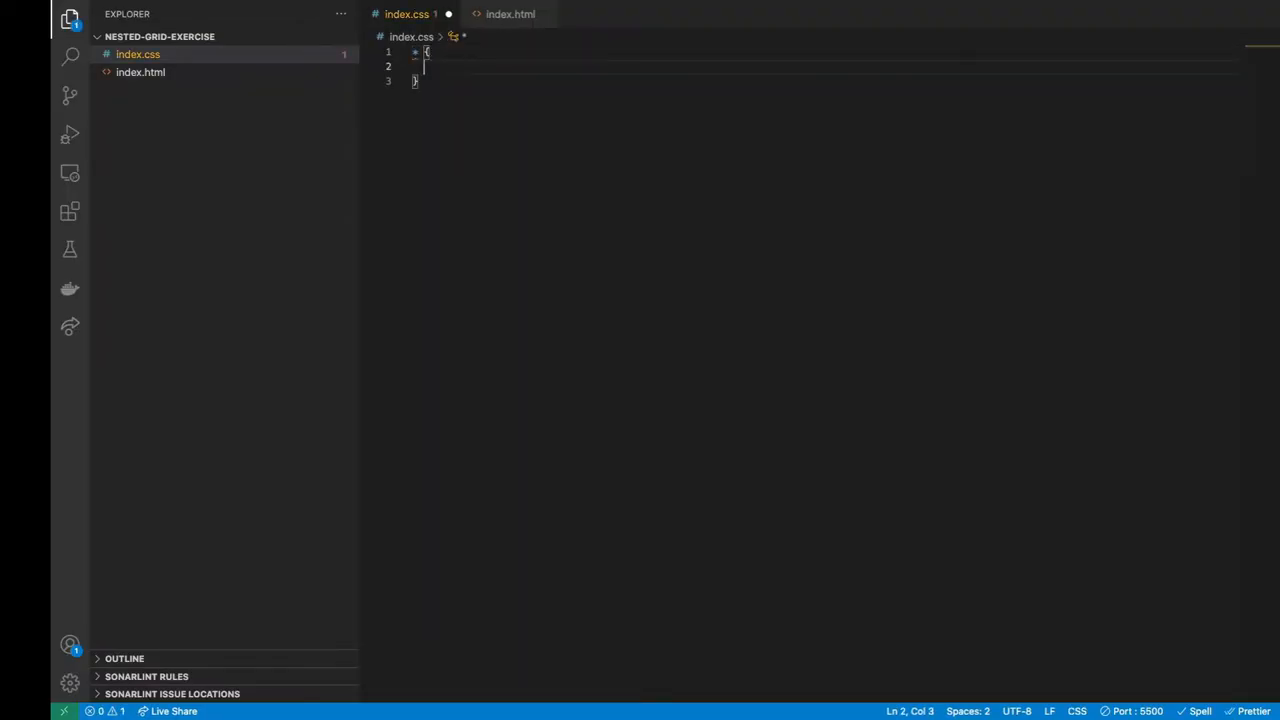
{"action": "type", "text": "margin: 0;"}
{"action": "type", "text": "padding: 0;"}
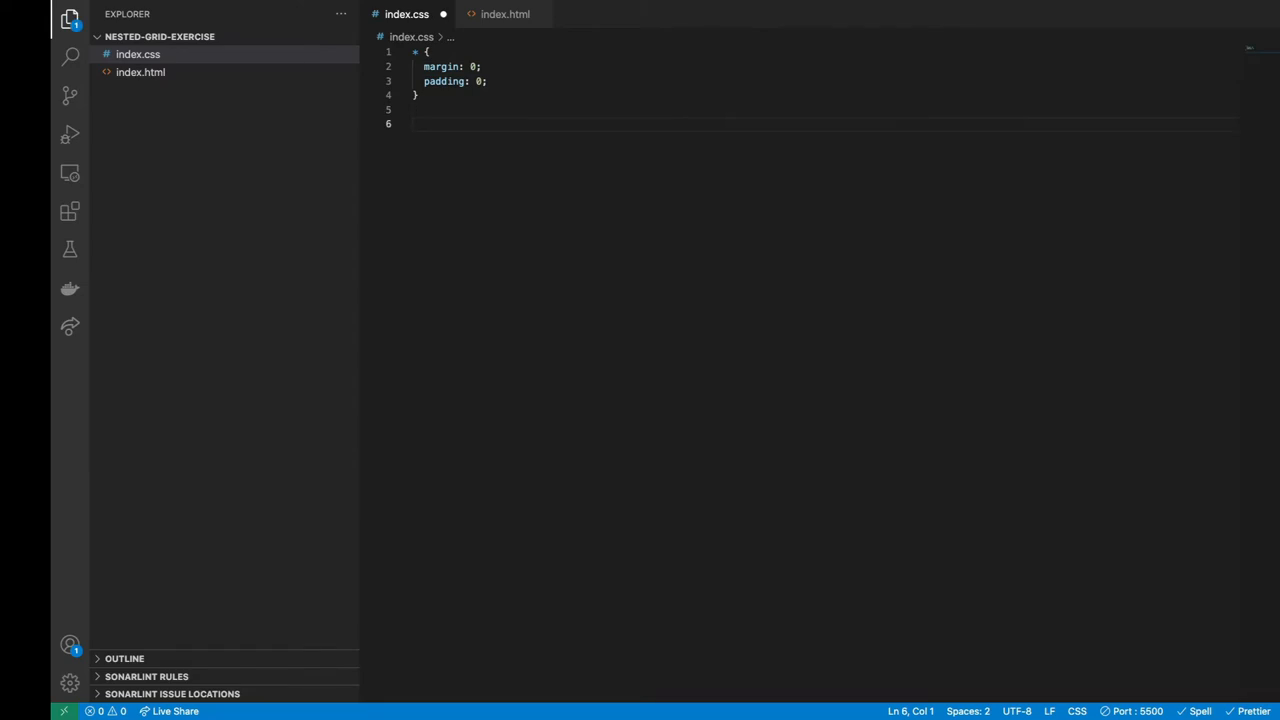
{"action": "type", "text": "html, body {"}
{"action": "type", "text": "height:"}
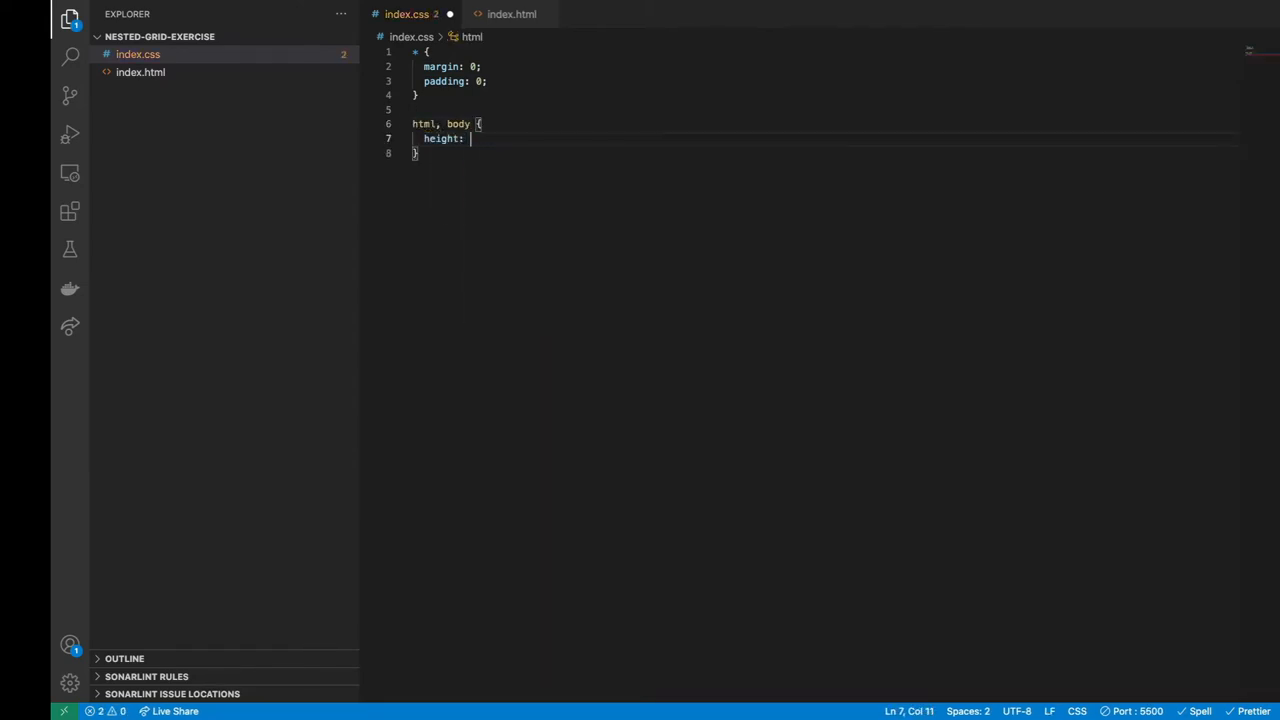
{"action": "type", "text": "100%;"}
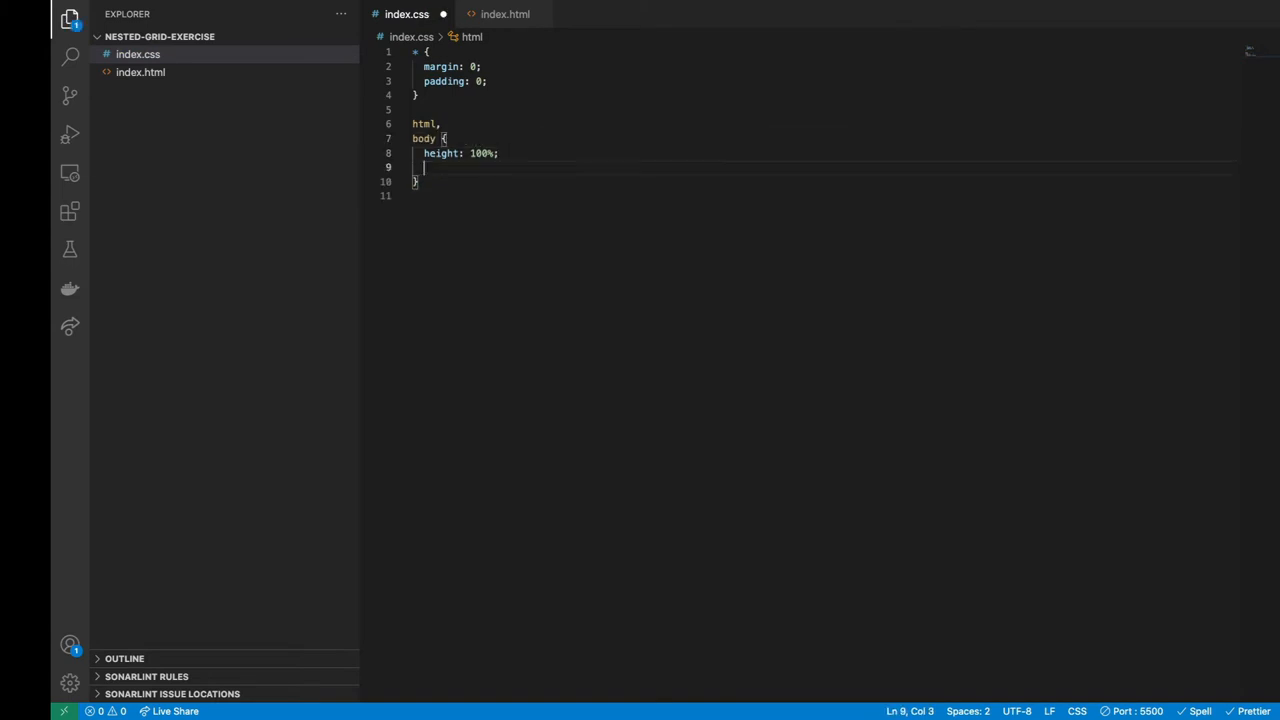
{"action": "type", "text": "background-color: gray;"}
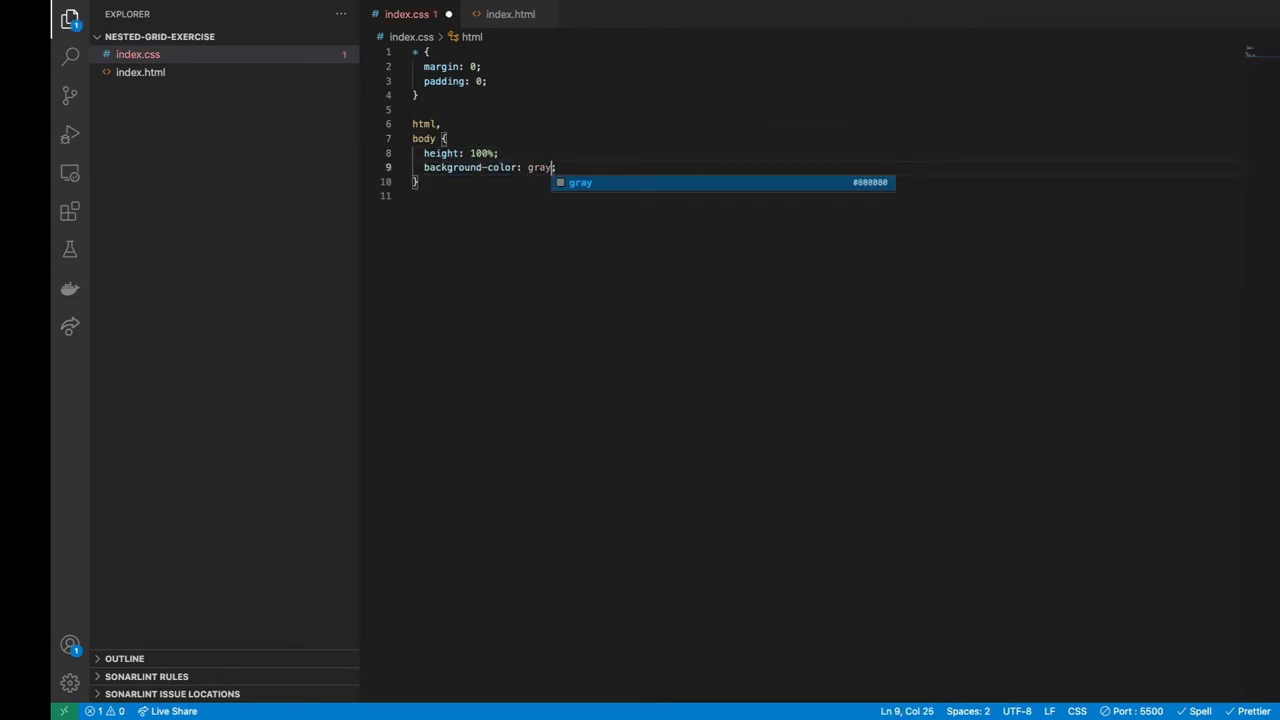
{"action": "left_click", "coordinate": [505, 14]}
{"action": "type", "text": "<div id=\"\"></div>"}
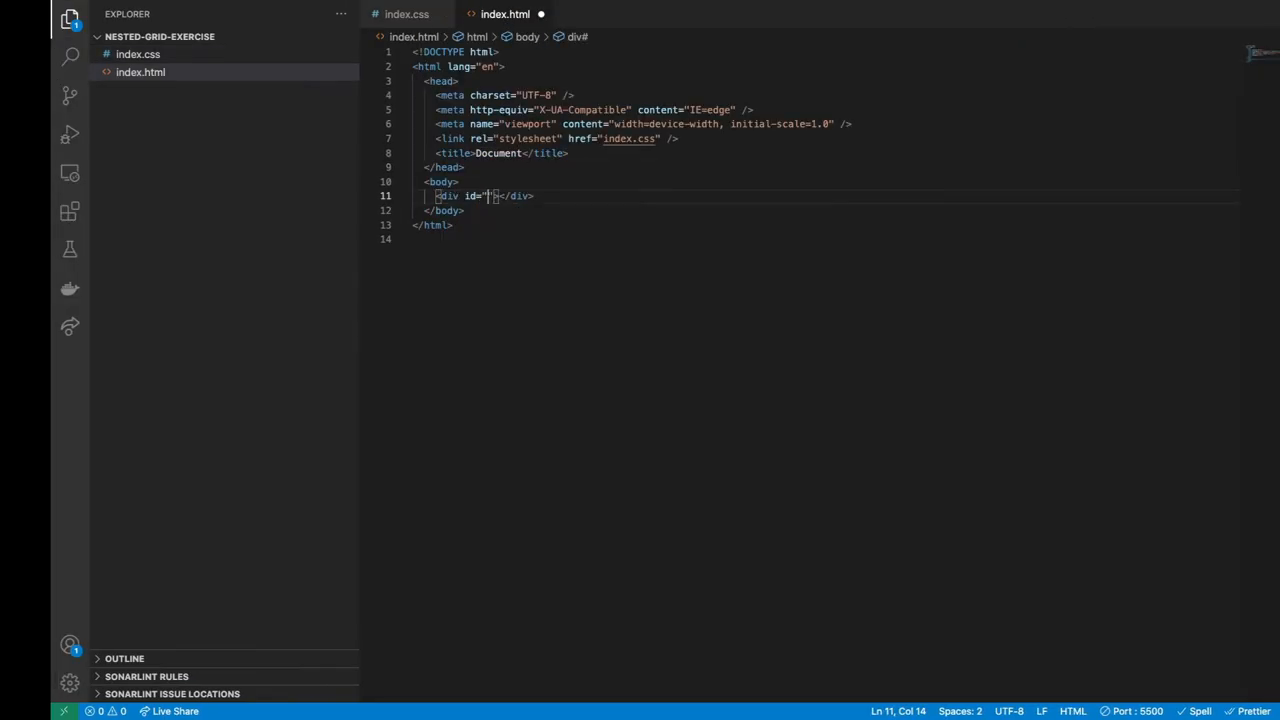
Step: Give the div id main-container and style it with a bisque background and 100% height
{"action": "type", "text": "main-container {"}
{"action": "type", "text": "background-color: ;"}
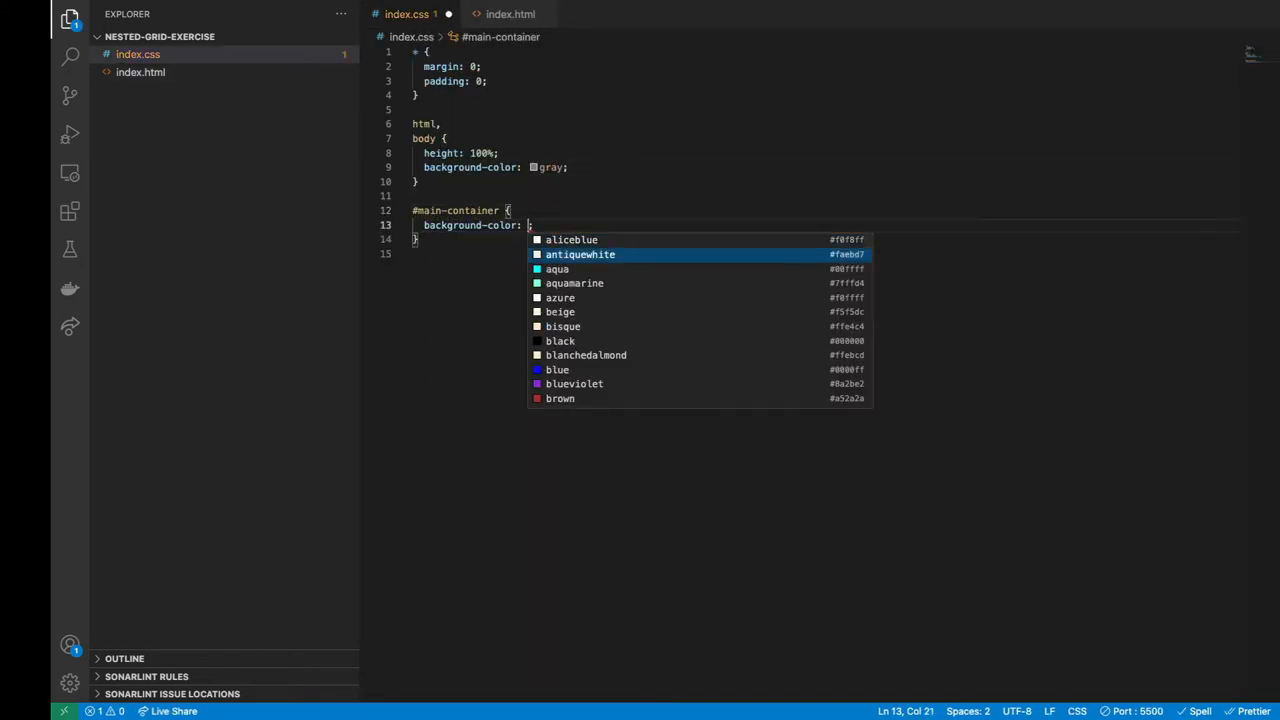
{"action": "type", "text": "bisque"}
{"action": "type", "text": "mai"}
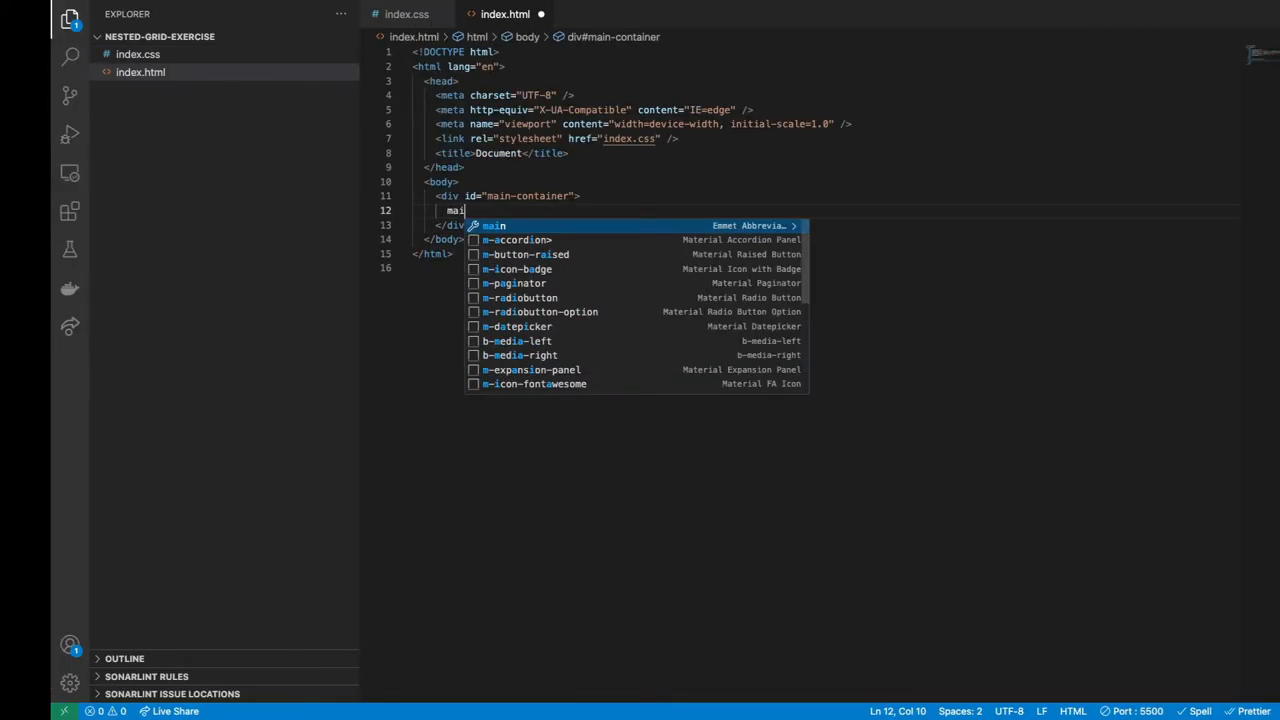
{"action": "left_click", "coordinate": [406, 14]}
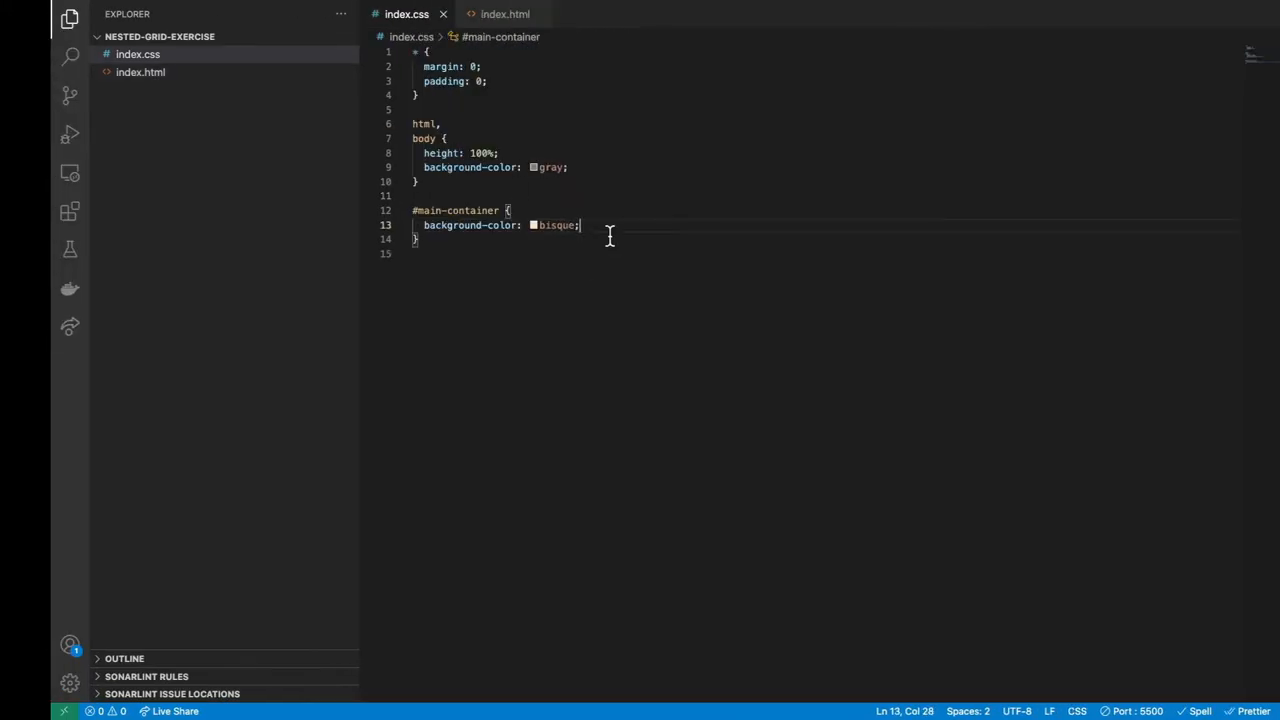
{"action": "type", "text": "height:"}
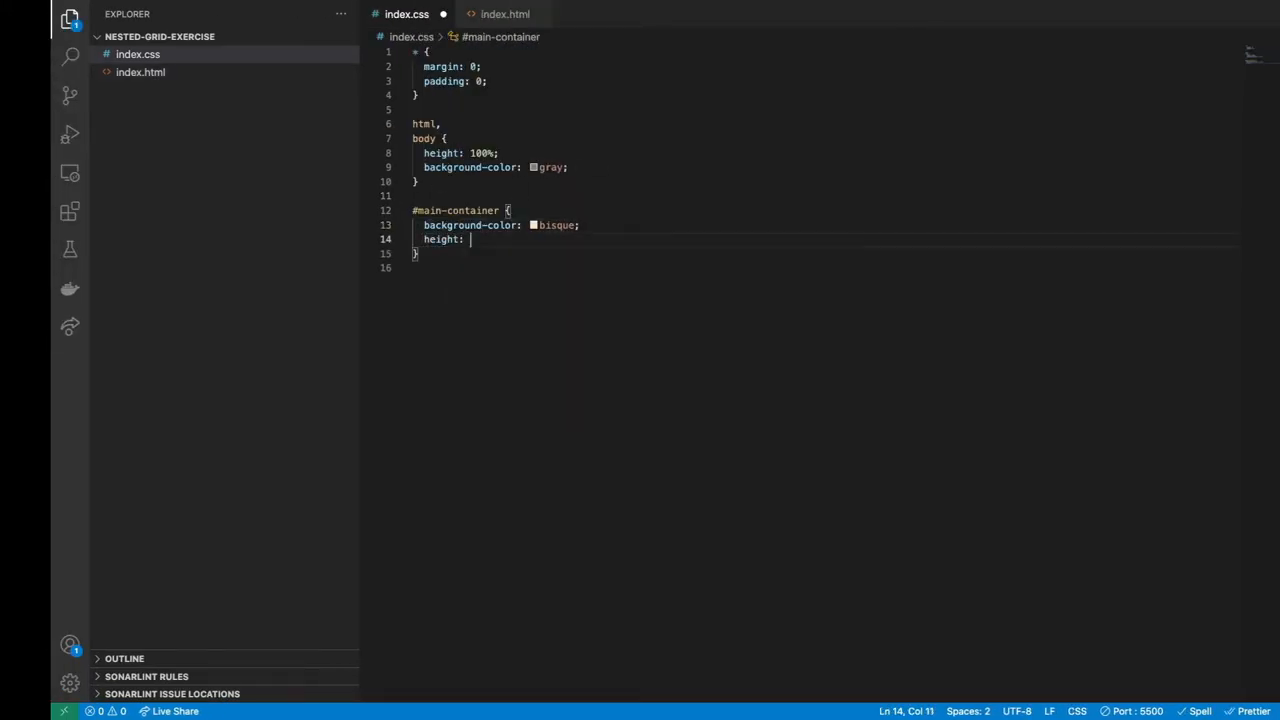
{"action": "type", "text": "100%"}
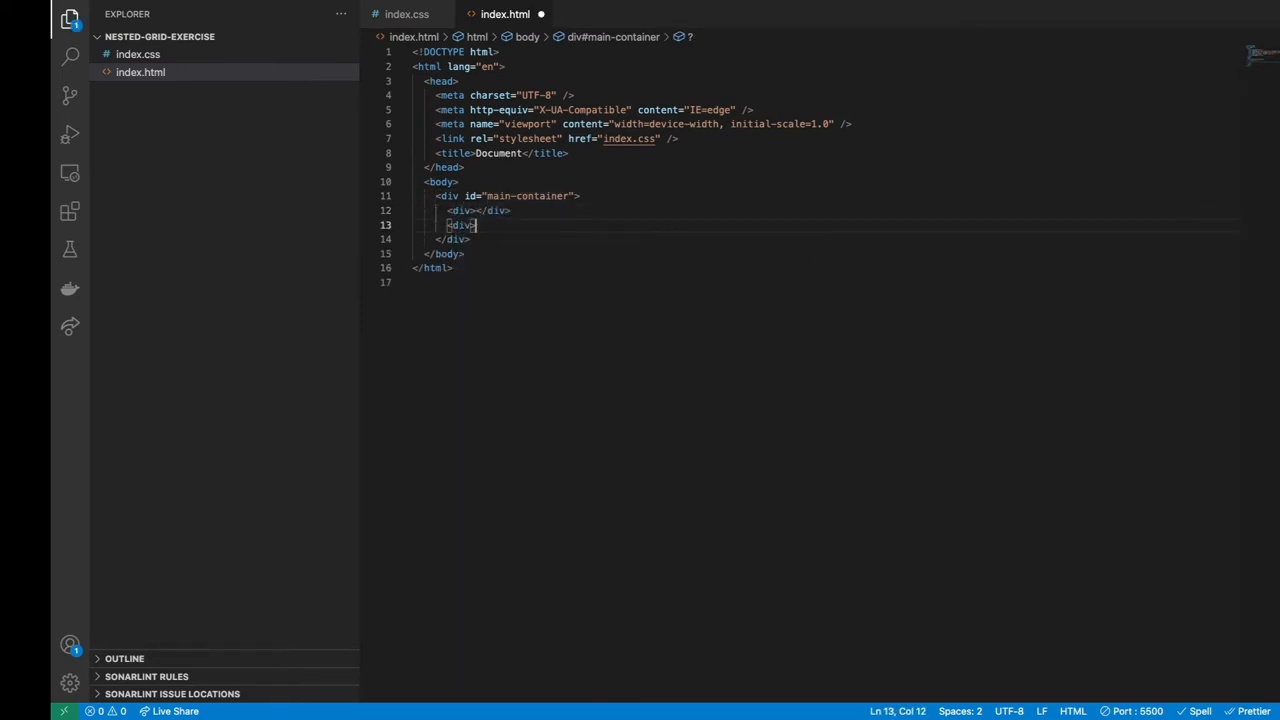
Step: Add row-1 and row-2 divs and colour them cadetblue and chocolate
{"action": "type", "text": "row-</div>"}
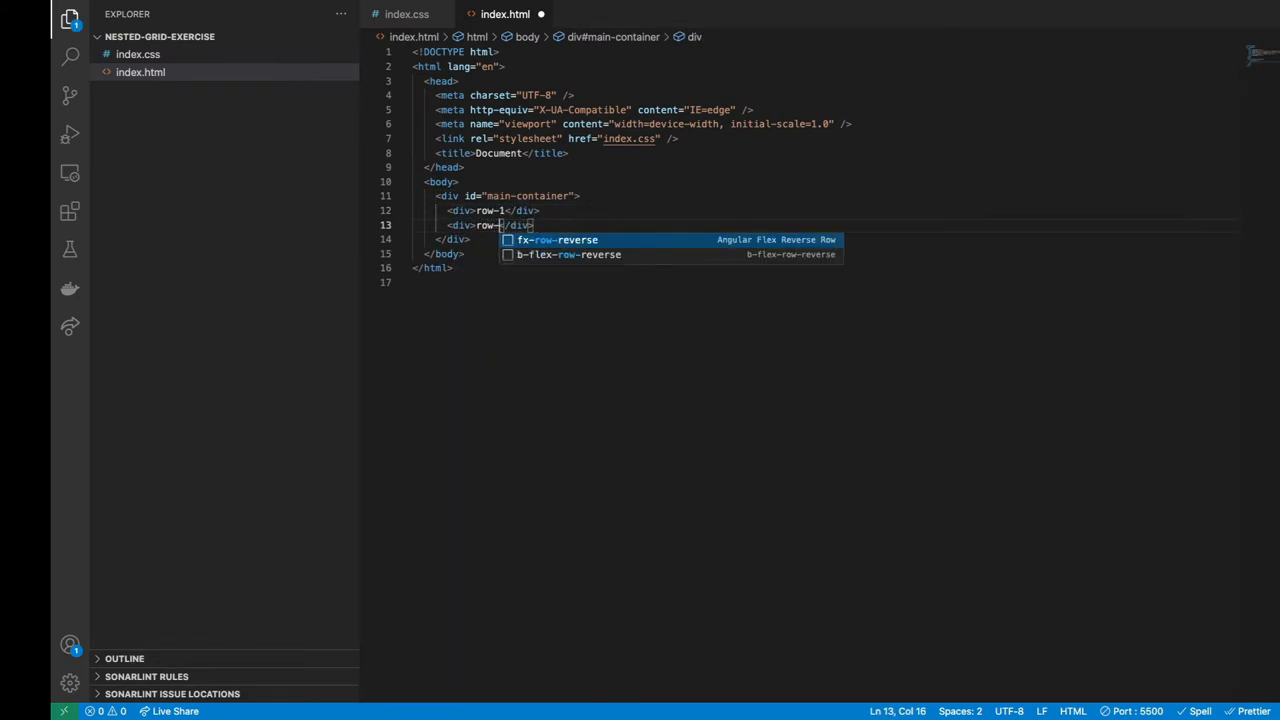
{"action": "type", "text": "class=\"row"}
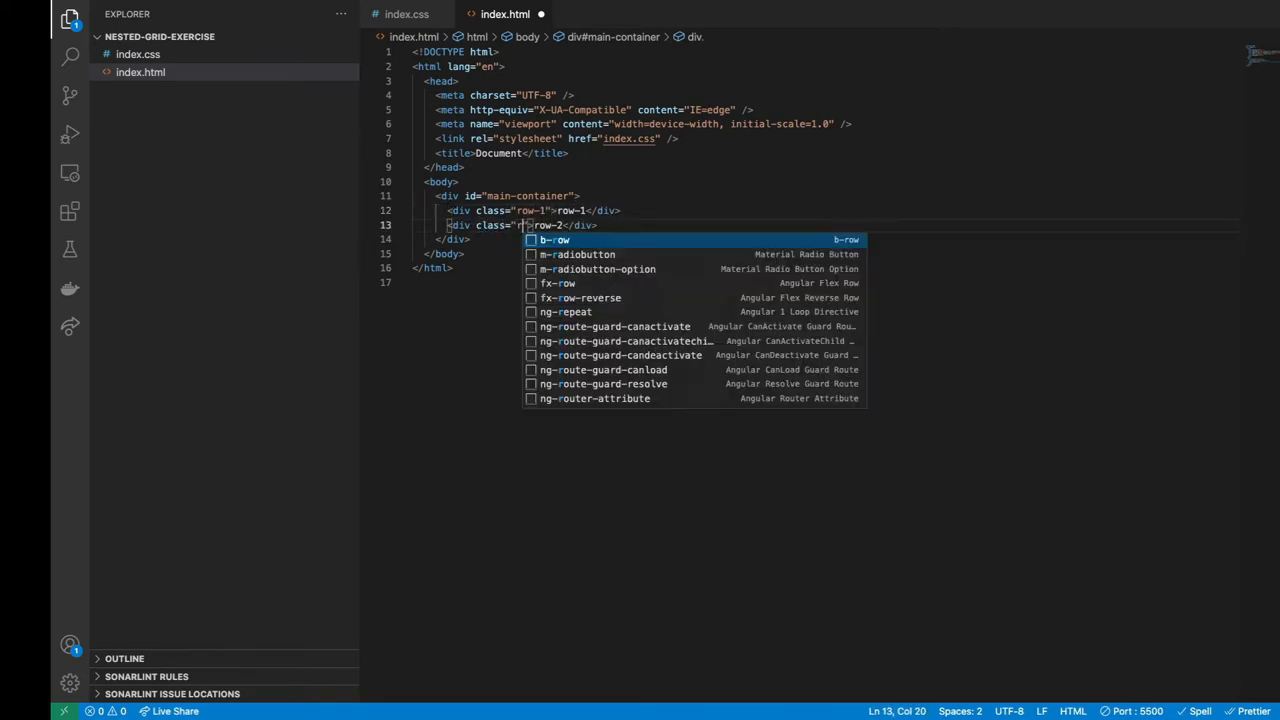
{"action": "left_click", "coordinate": [406, 14]}
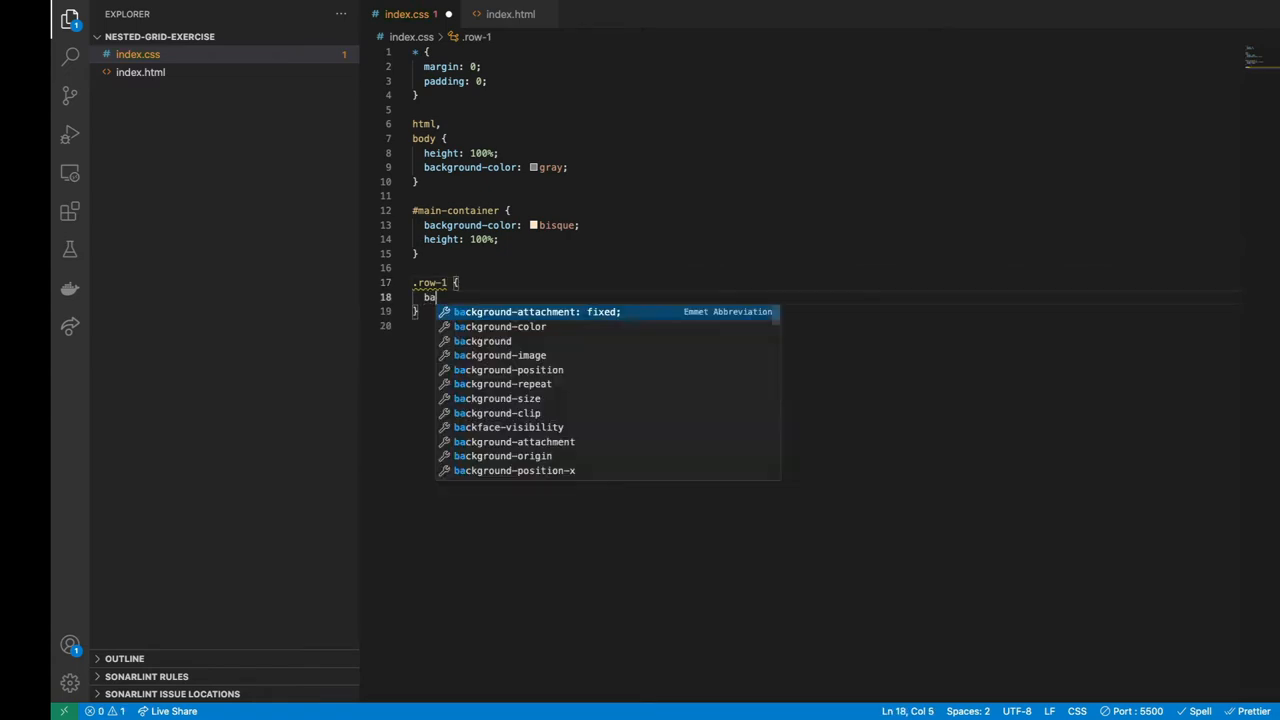
{"action": "type", "text": "background-color: cadetblue;"}
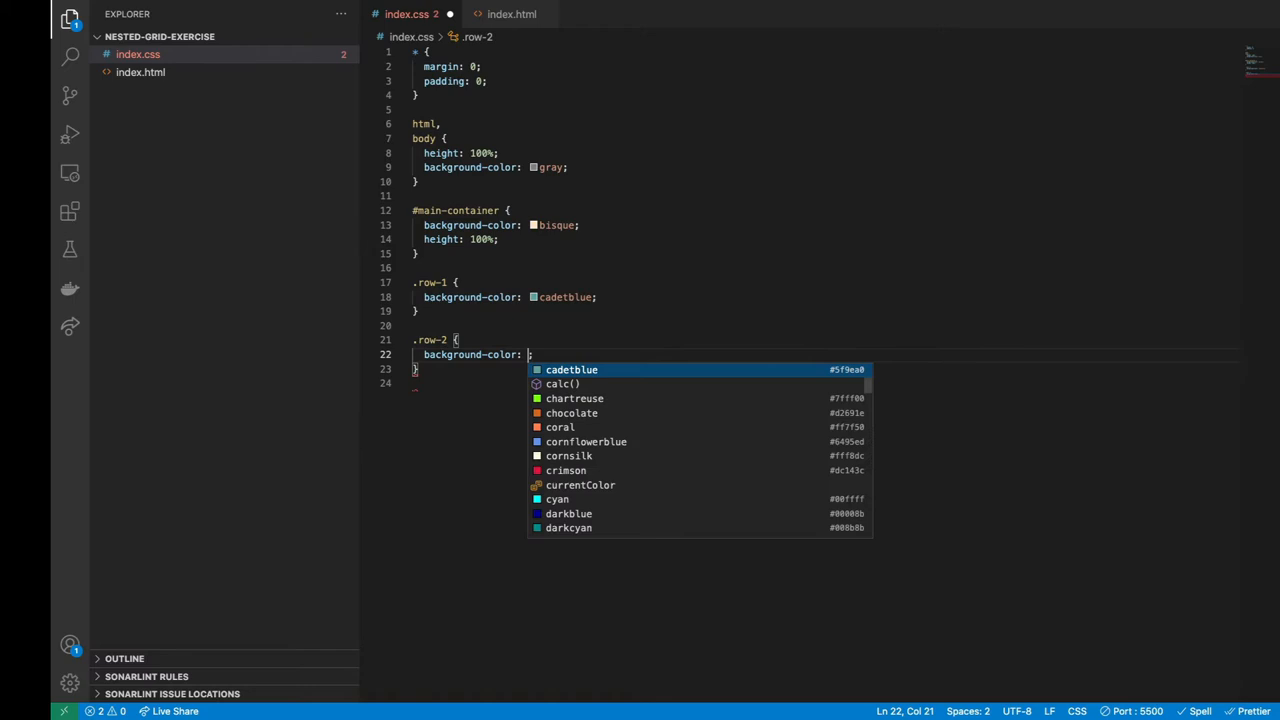
{"action": "type", "text": "chocolate"}
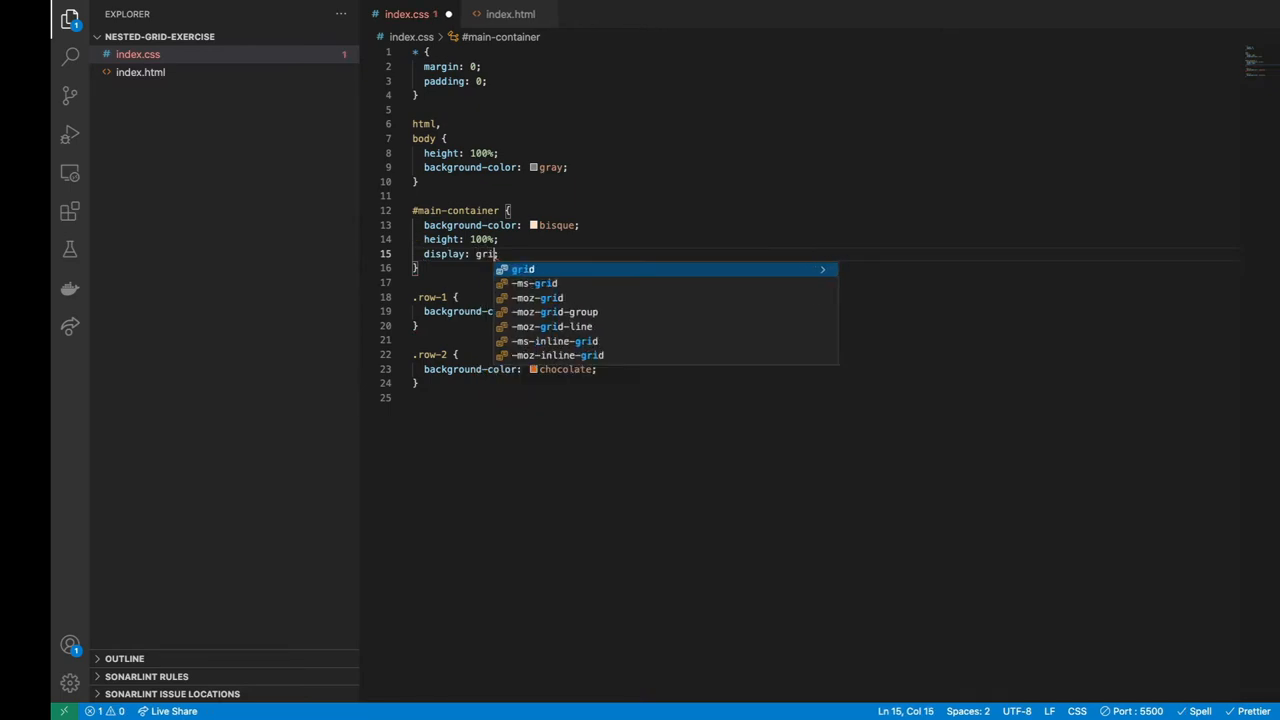
Step: Give main-container 1fr 1fr grid rows, add a 1000px .test-height class, and insert a div
{"action": "type", "text": "grid-template-rows: ;"}
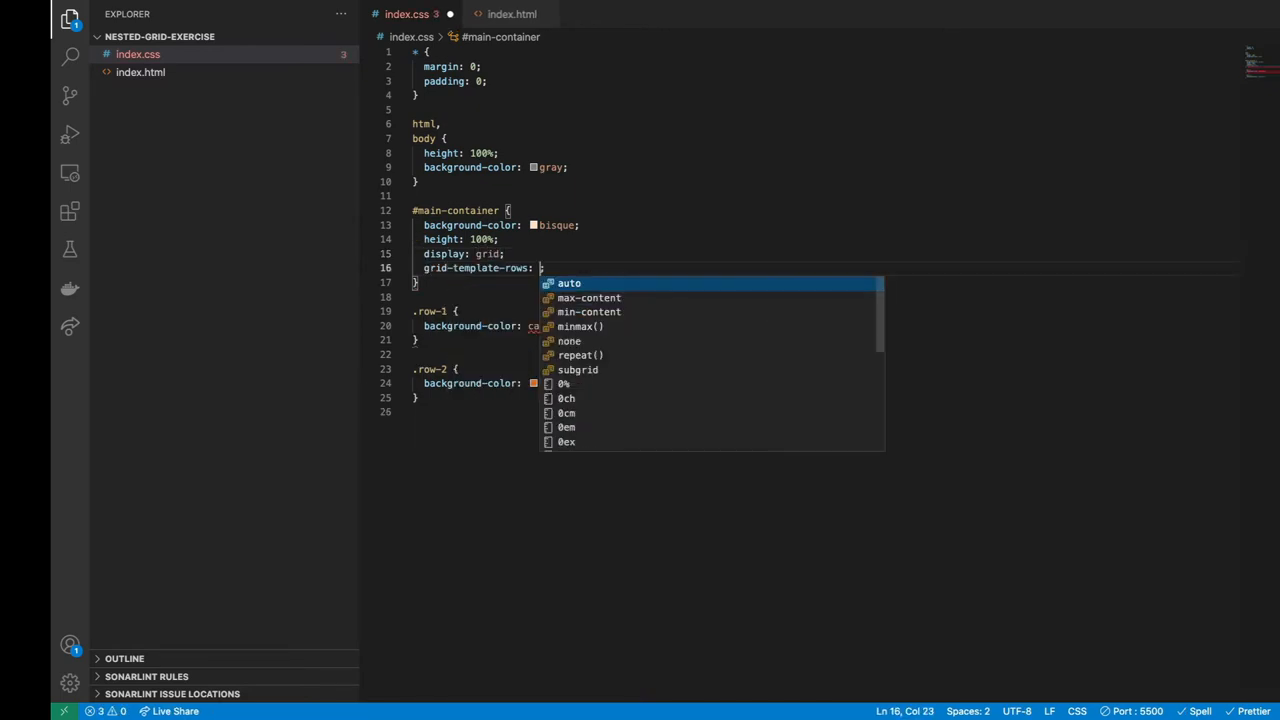
{"action": "type", "text": "1fr 1fr;"}
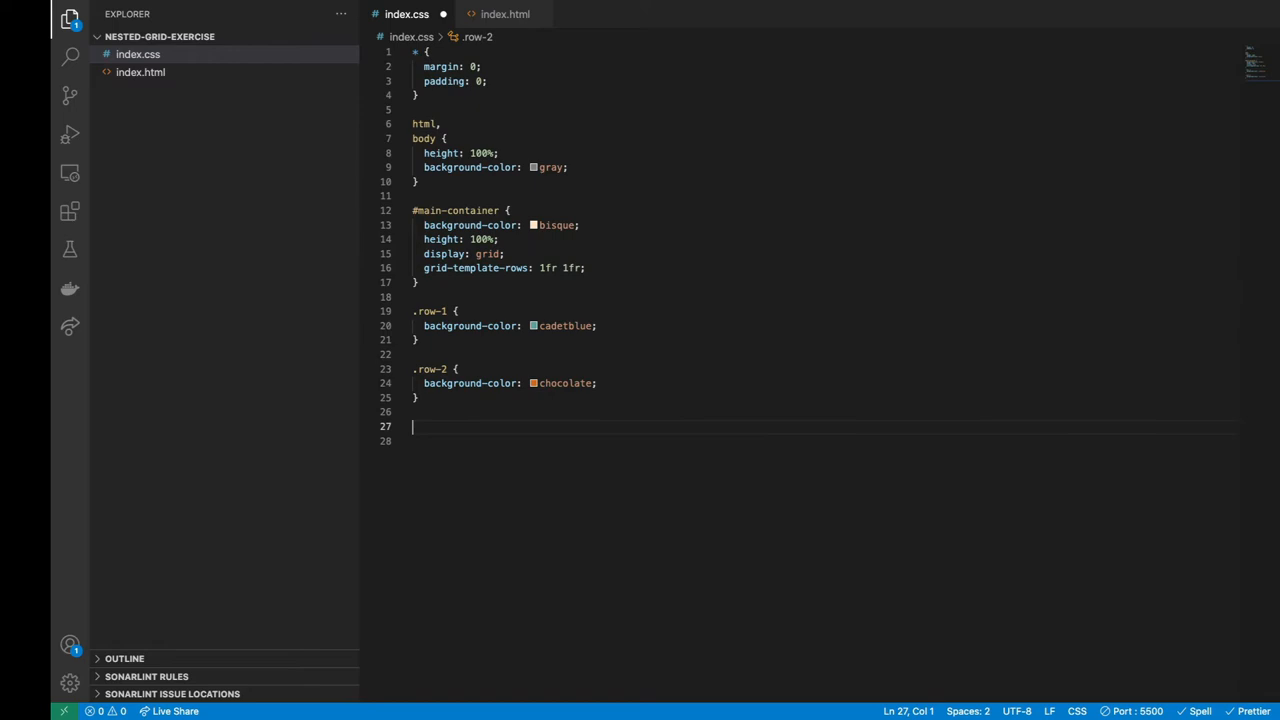
{"action": "type", "text": ".test-height {"}
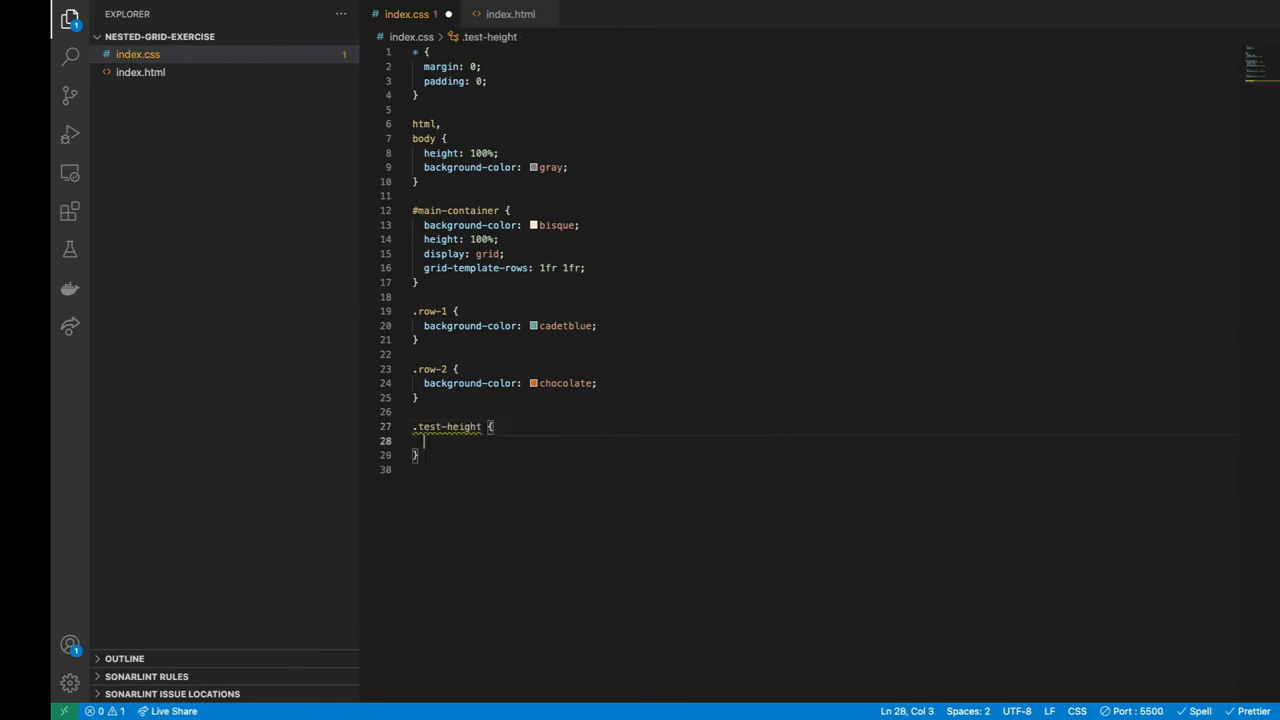
{"action": "type", "text": "height: 1000px"}
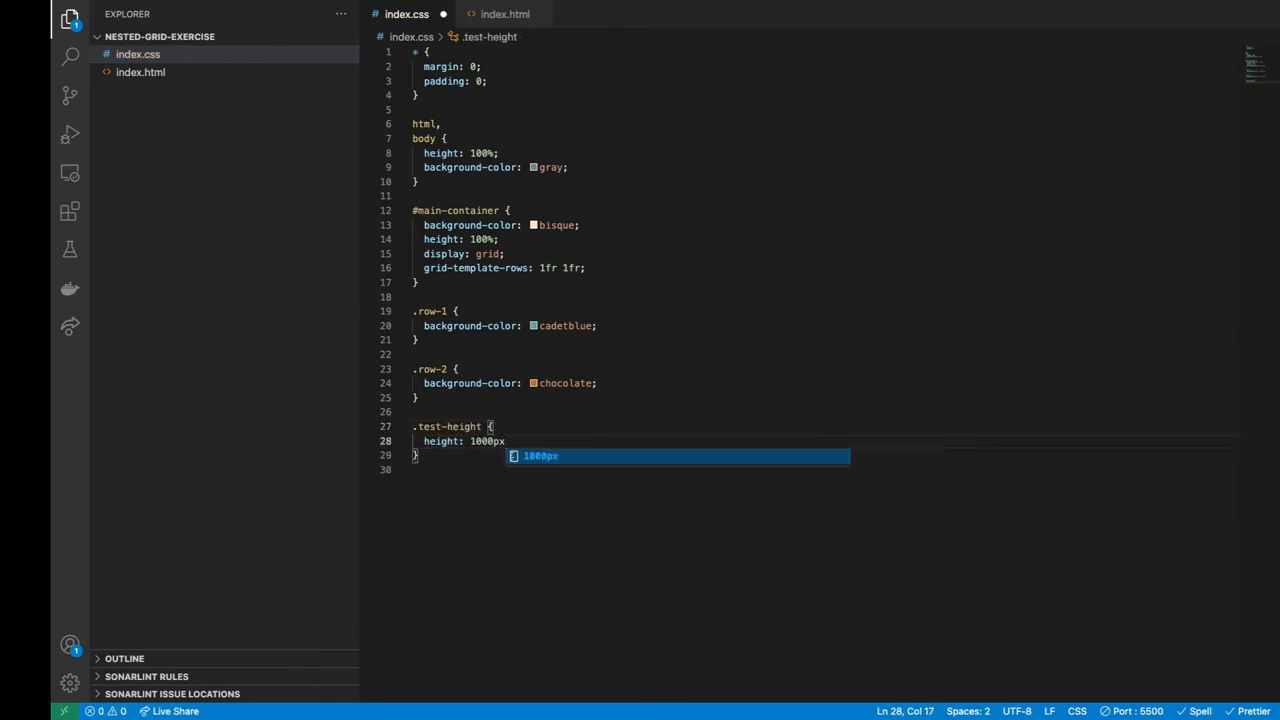
{"action": "left_click", "coordinate": [505, 14]}
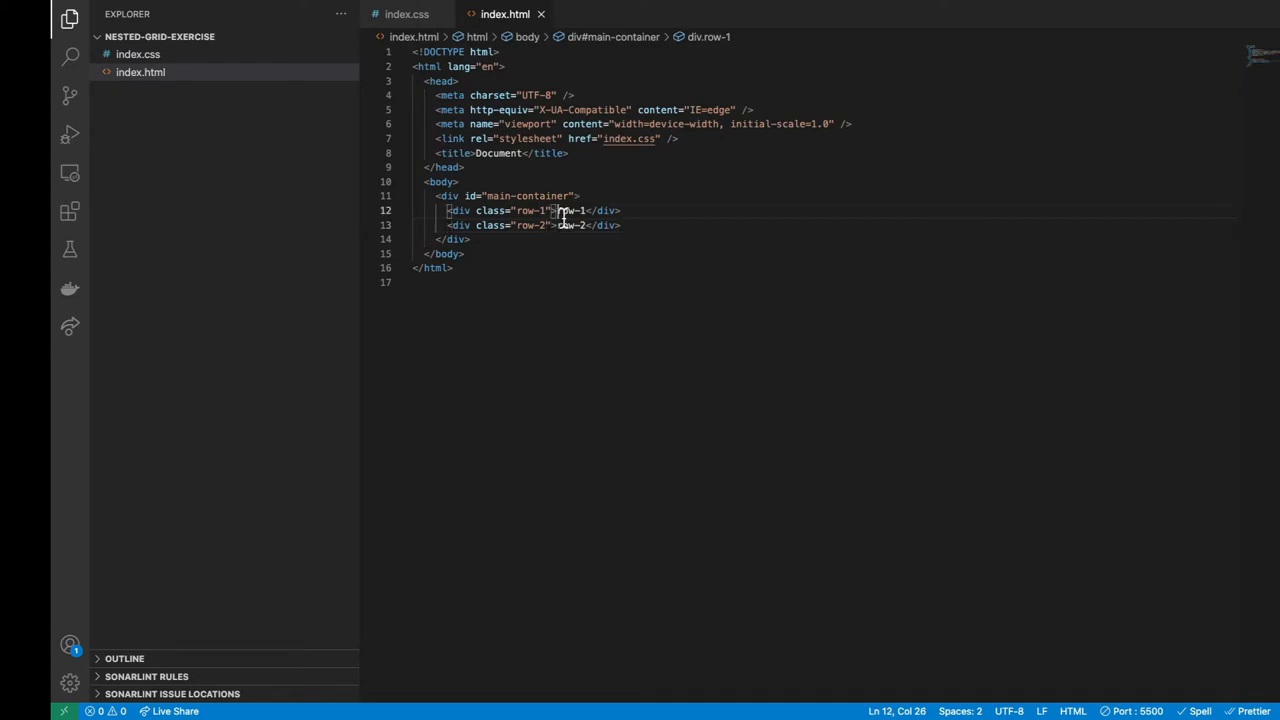
{"action": "type", "text": "<div></div>"}
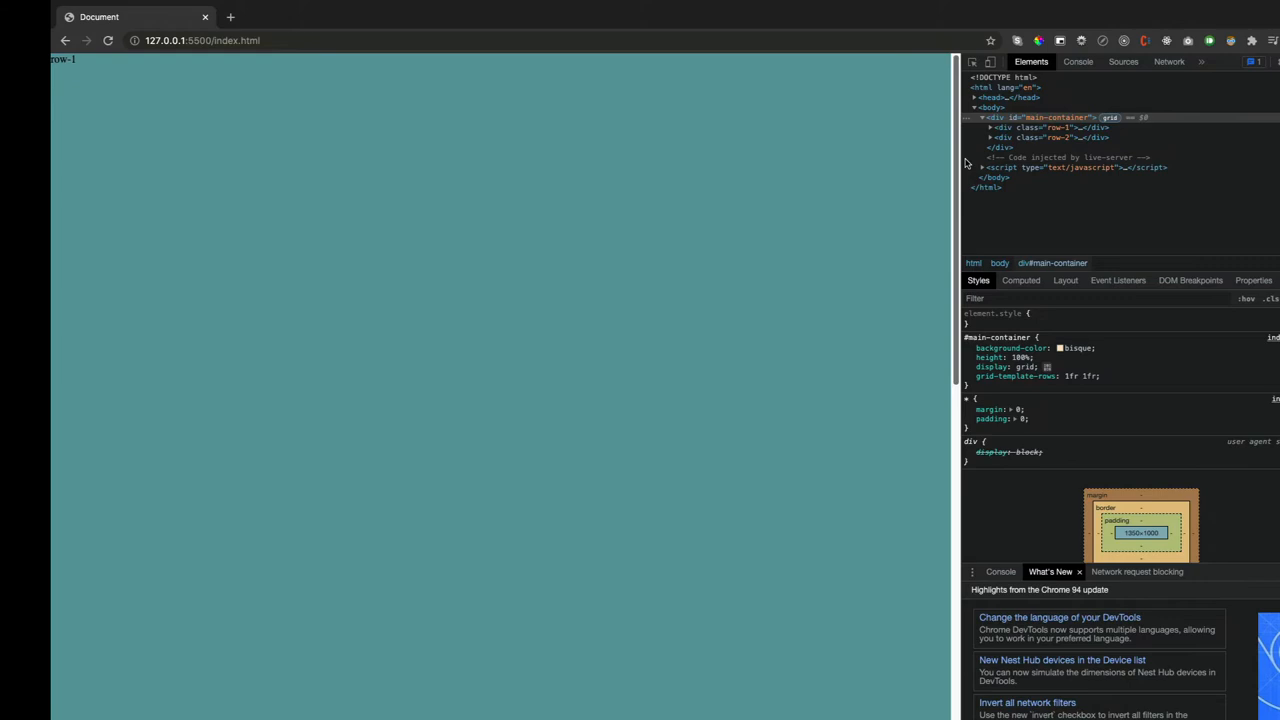
Step: Inspect the main-container element's grid layout in Chrome DevTools
{"action": "left_click", "coordinate": [1040, 127]}
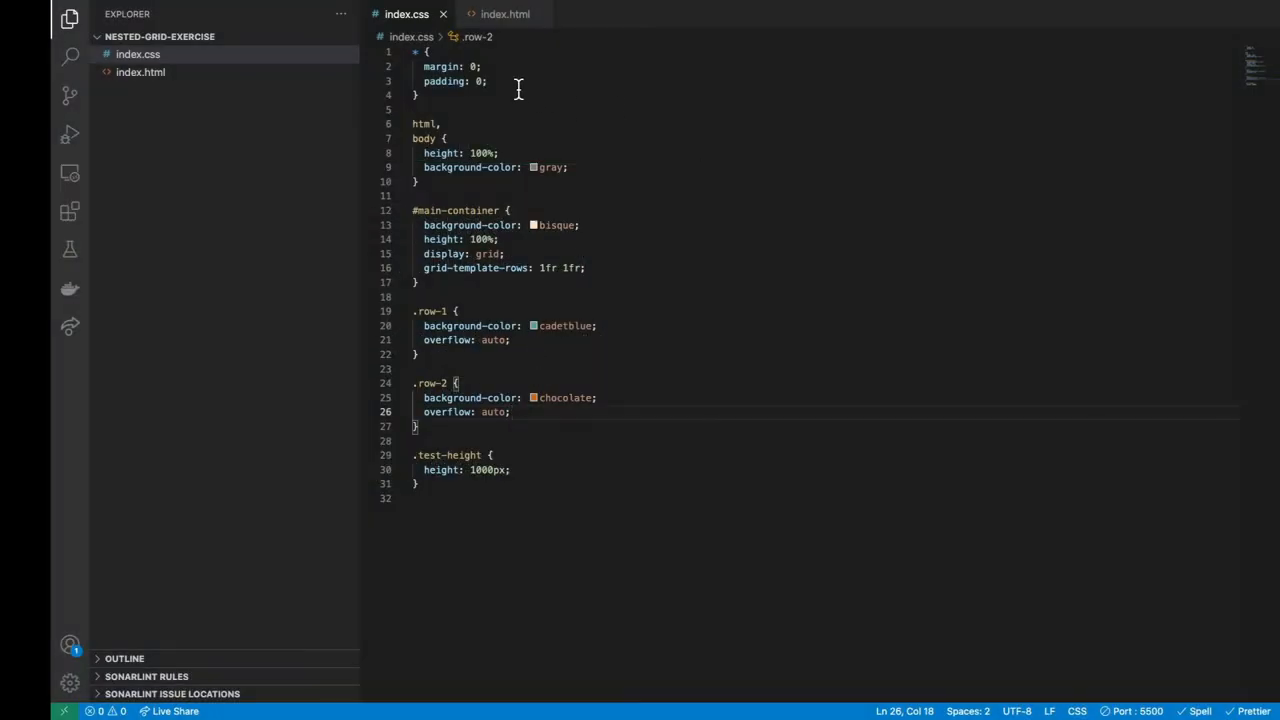
Step: Add box-sizing: border-box to the reset and padding: 20px to the row rules
{"action": "type", "text": "box-sizing: border-box;"}
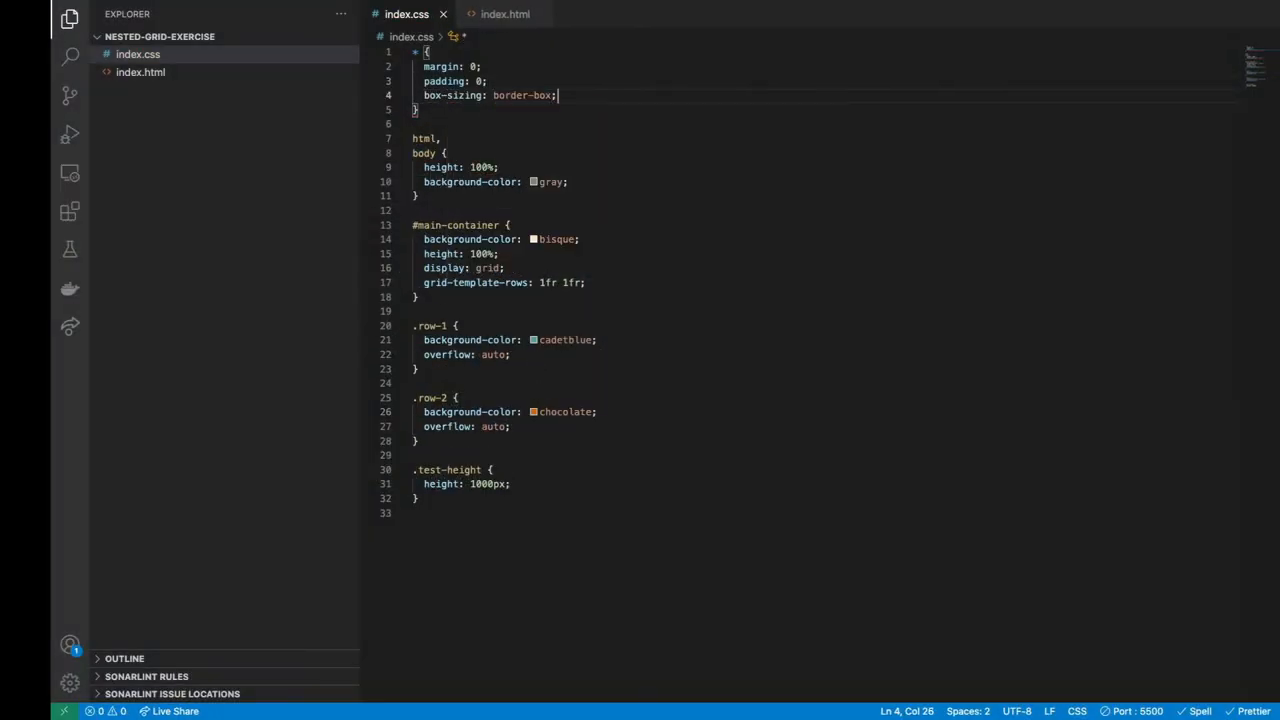
{"action": "left_click", "coordinate": [510, 354]}
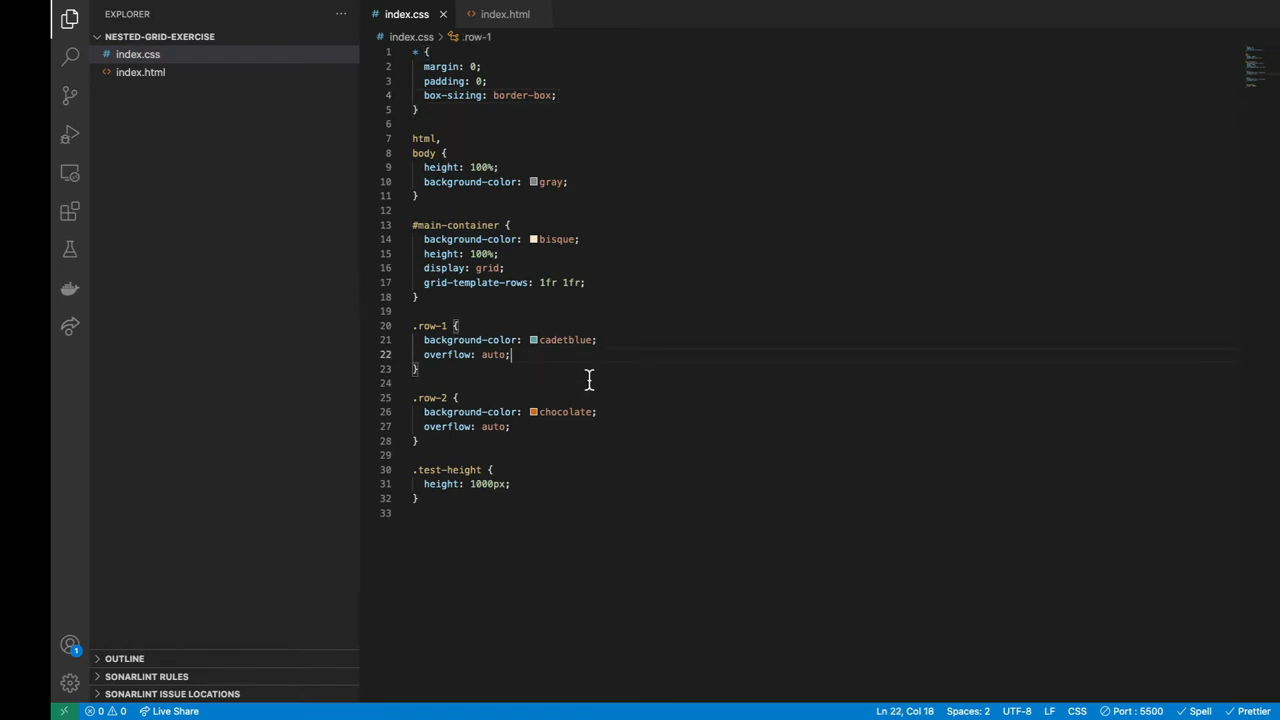
{"action": "type", "text": "padding: 20px;"}
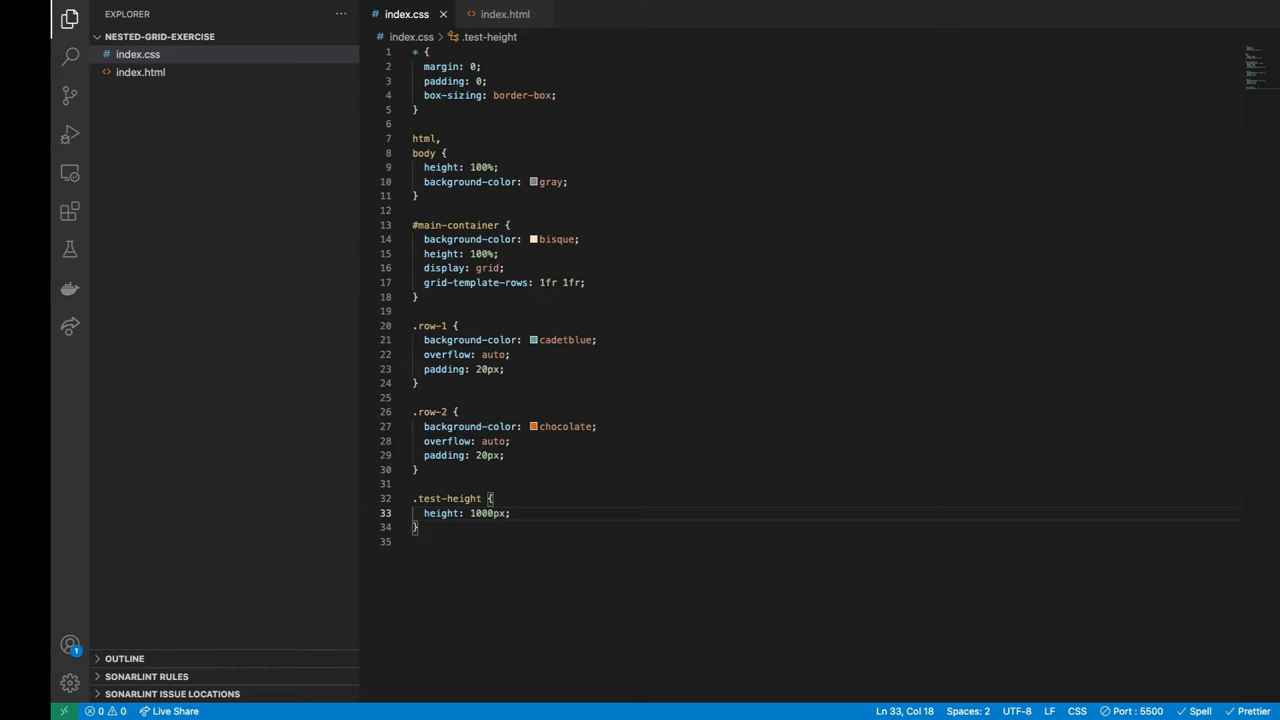
{"action": "double_click", "coordinate": [445, 455]}
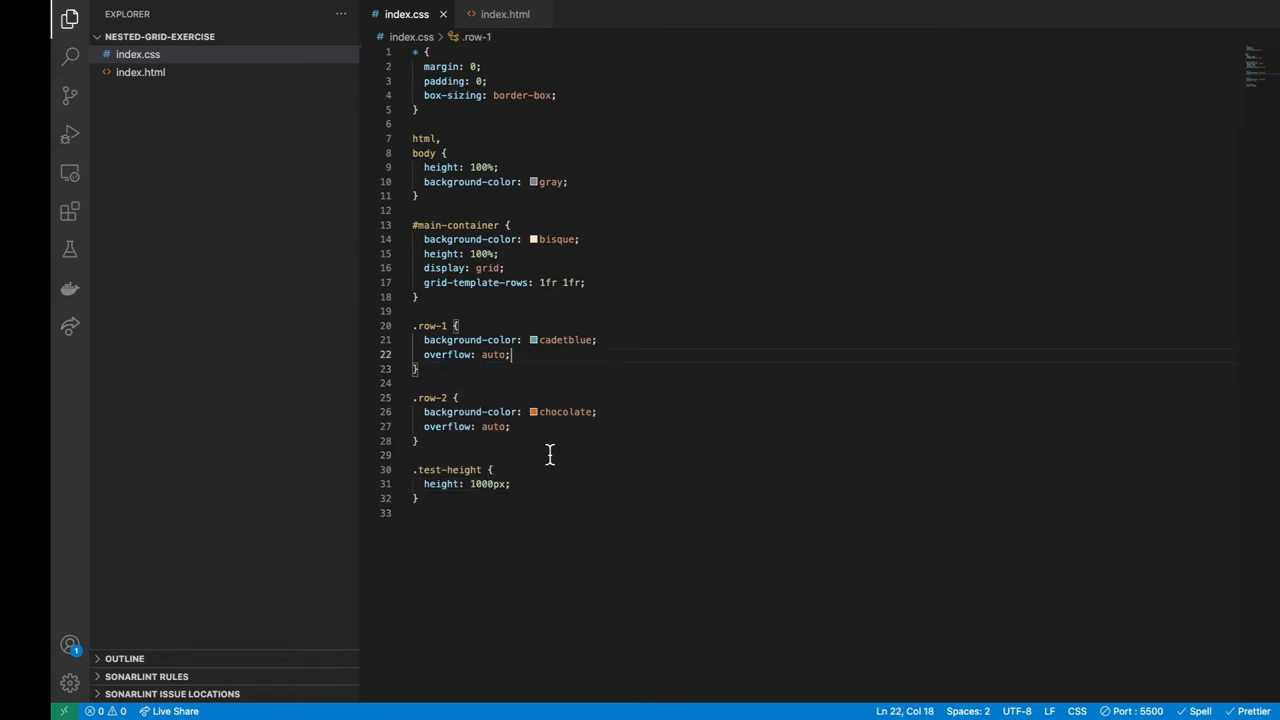
Step: Give nested rows crimson, darkkhaki, darkmagenta and darkslateblue backgrounds across index.html and index.css
{"action": "left_click", "coordinate": [504, 14]}
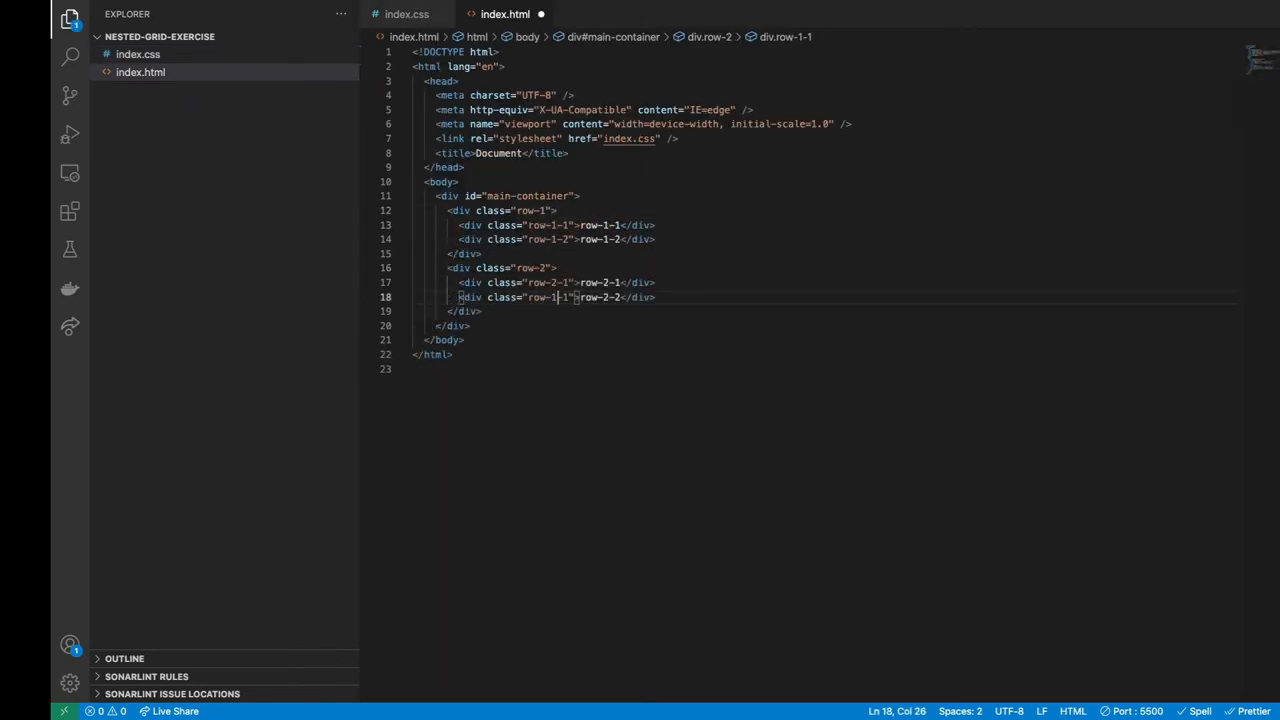
{"action": "left_click", "coordinate": [406, 14]}
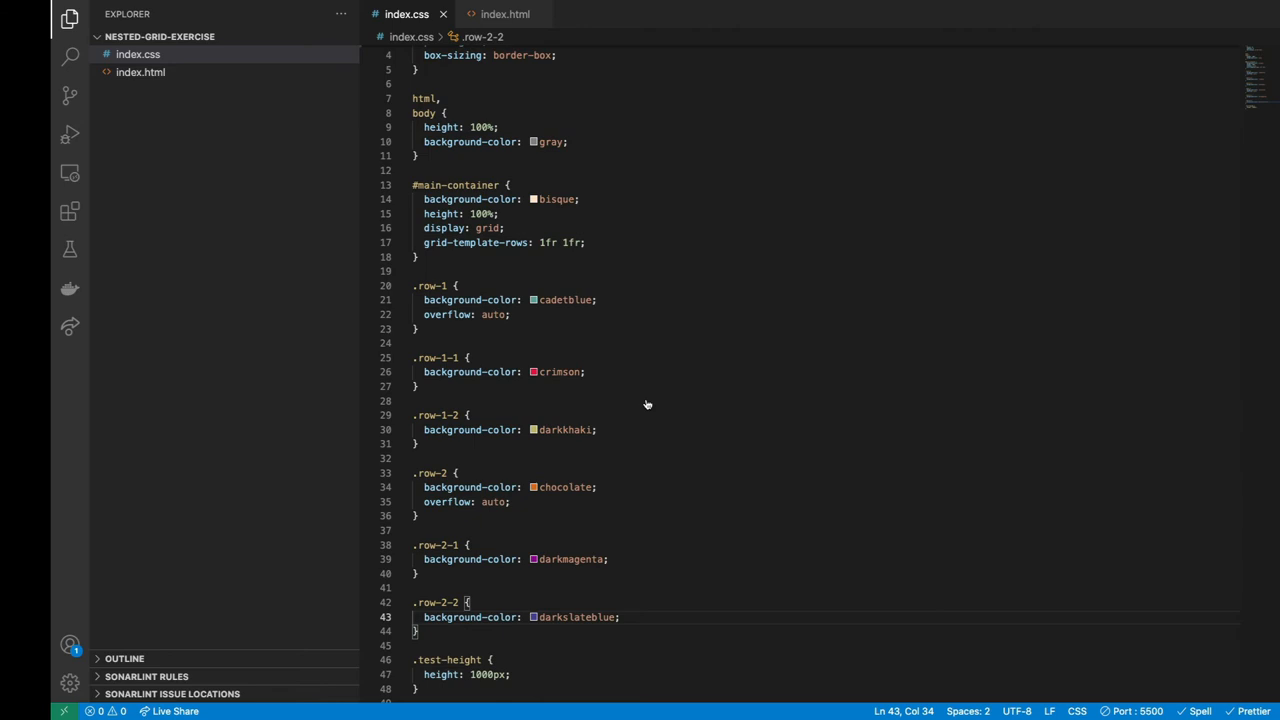
Step: Make .row-1 a grid with rows of 1fr 2fr
{"action": "scroll", "scroll_direction": "down", "scroll_amount": 3}
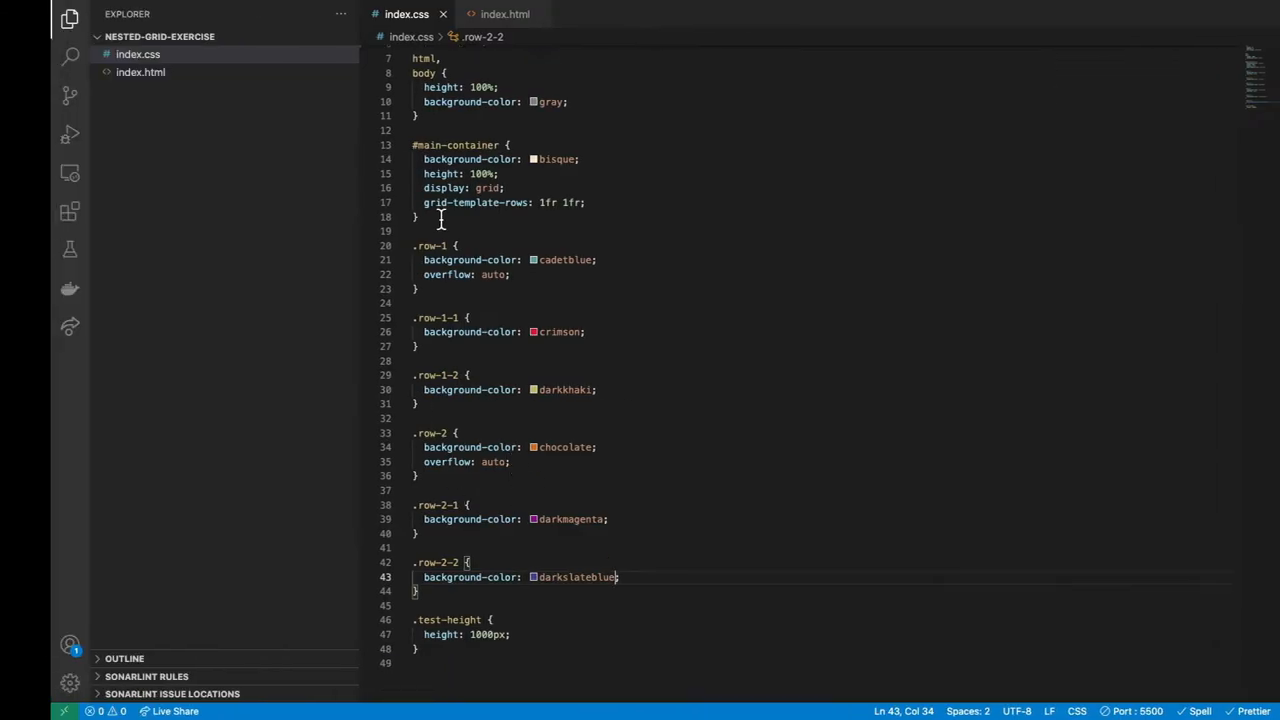
{"action": "type", "text": "display: grid;"}
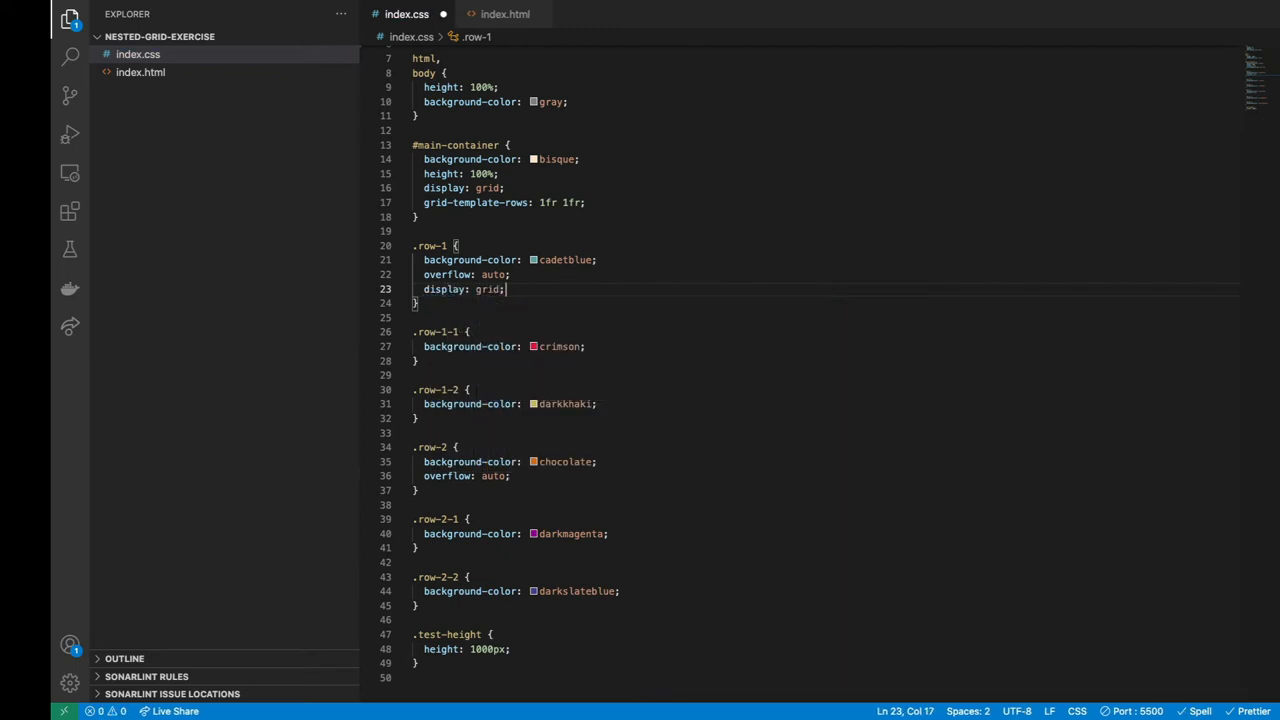
{"action": "type", "text": "grid"}
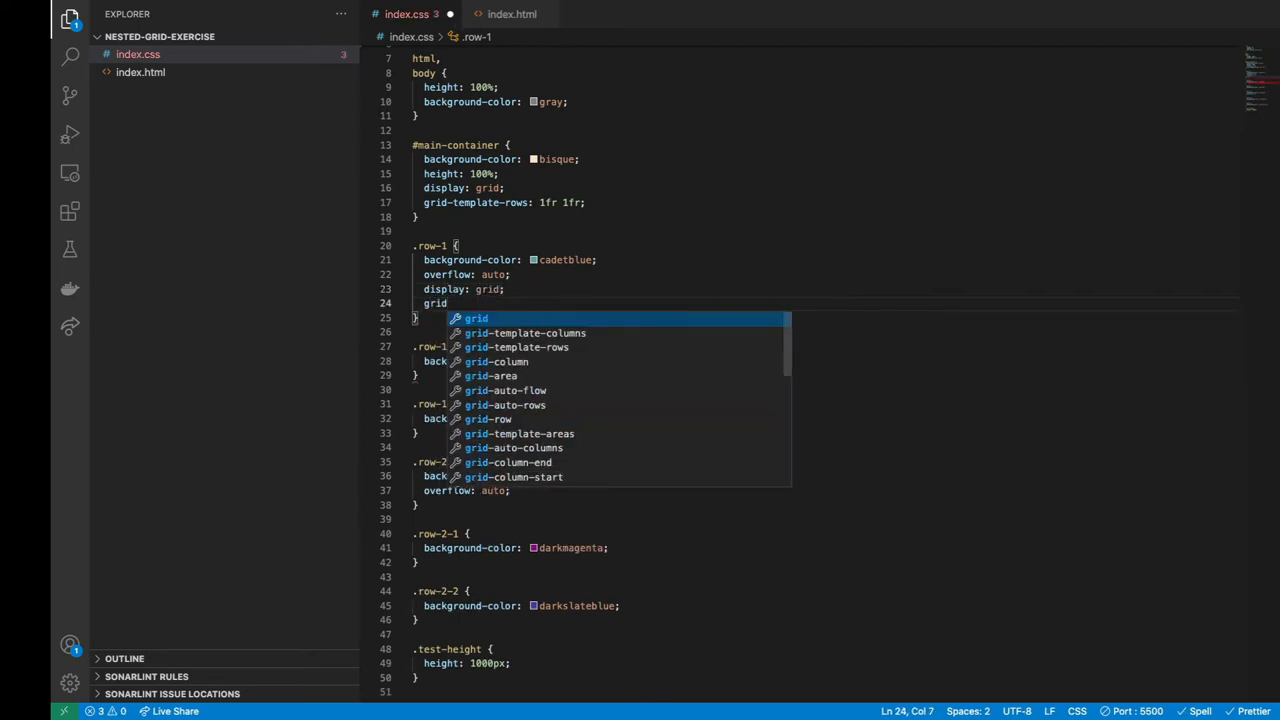
{"action": "type", "text": "-template-rows: 1fr 2fr;"}
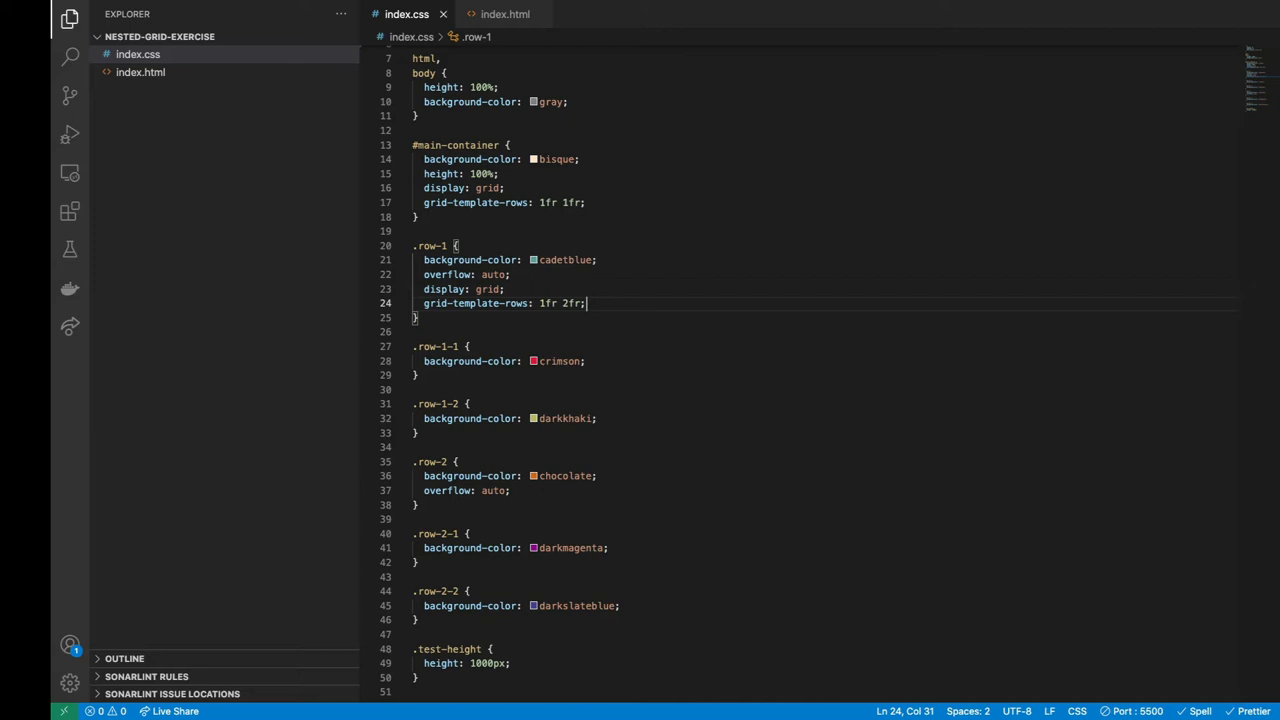
{"action": "mouse_move", "coordinate": [497, 460]}
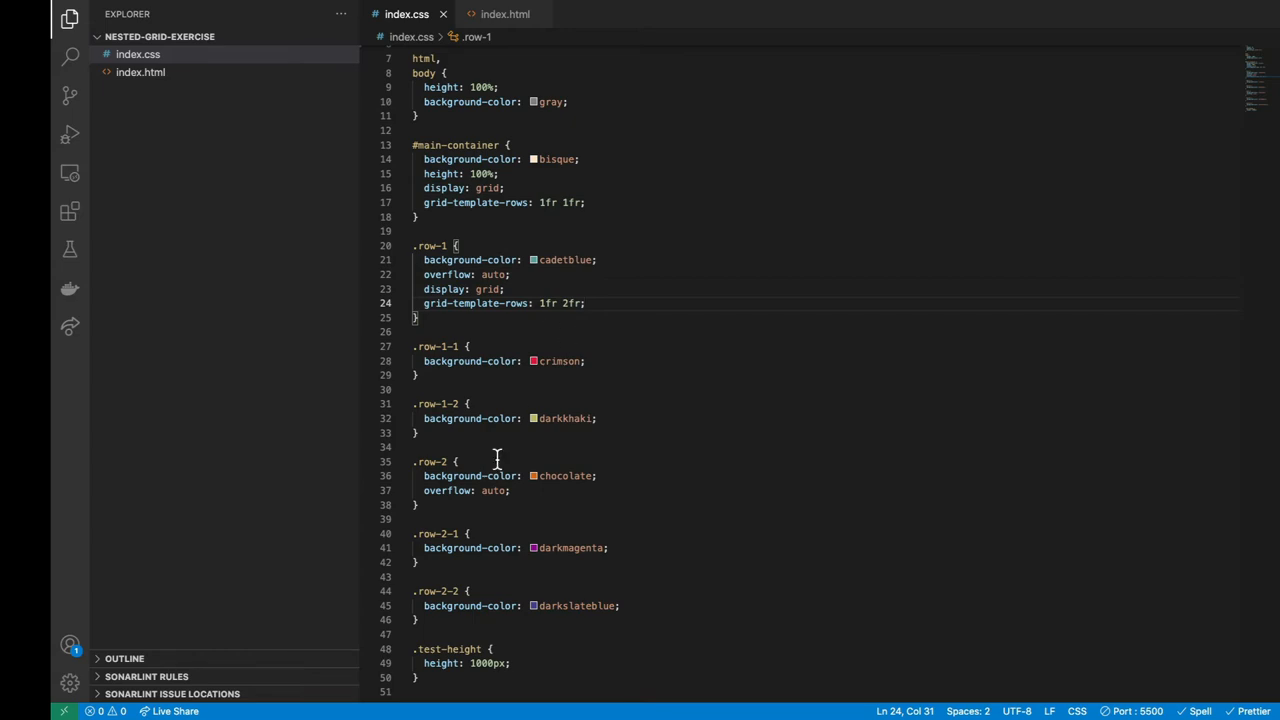
Step: Make .row-2 a grid with rows of 3fr 1fr
{"action": "type", "text": "display: grid;"}
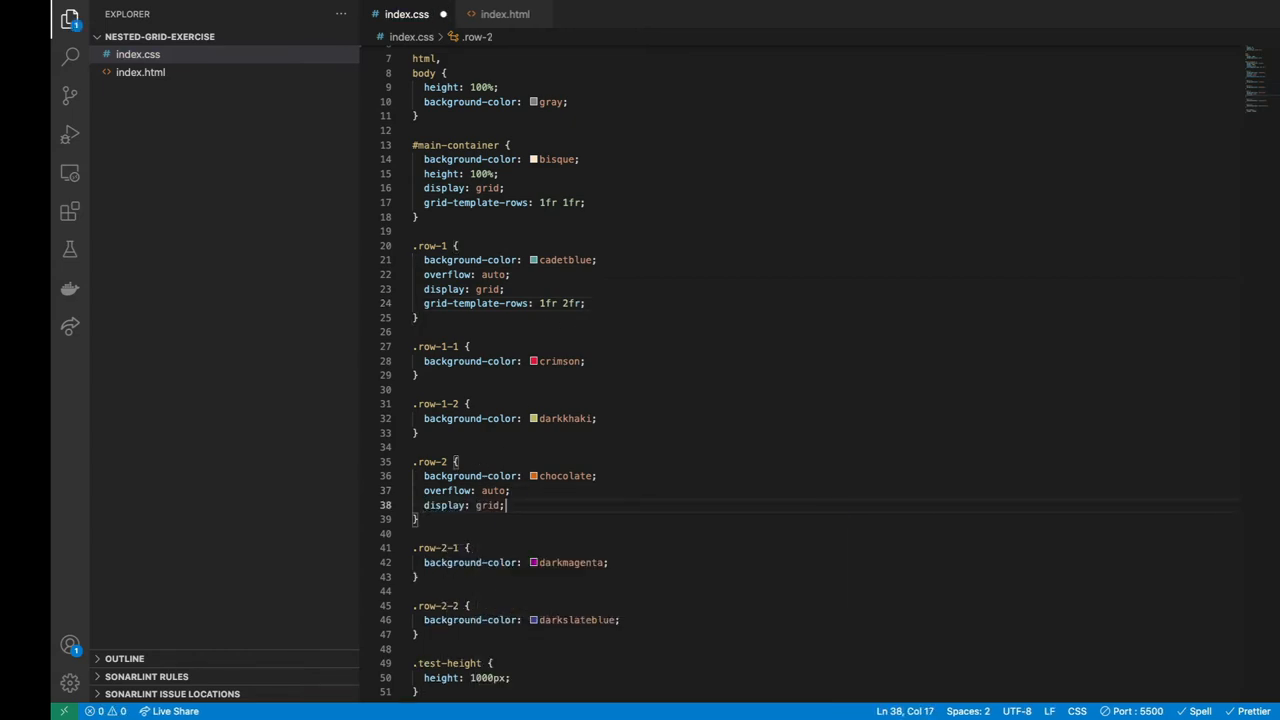
{"action": "type", "text": "grid-template-rows: 3"}
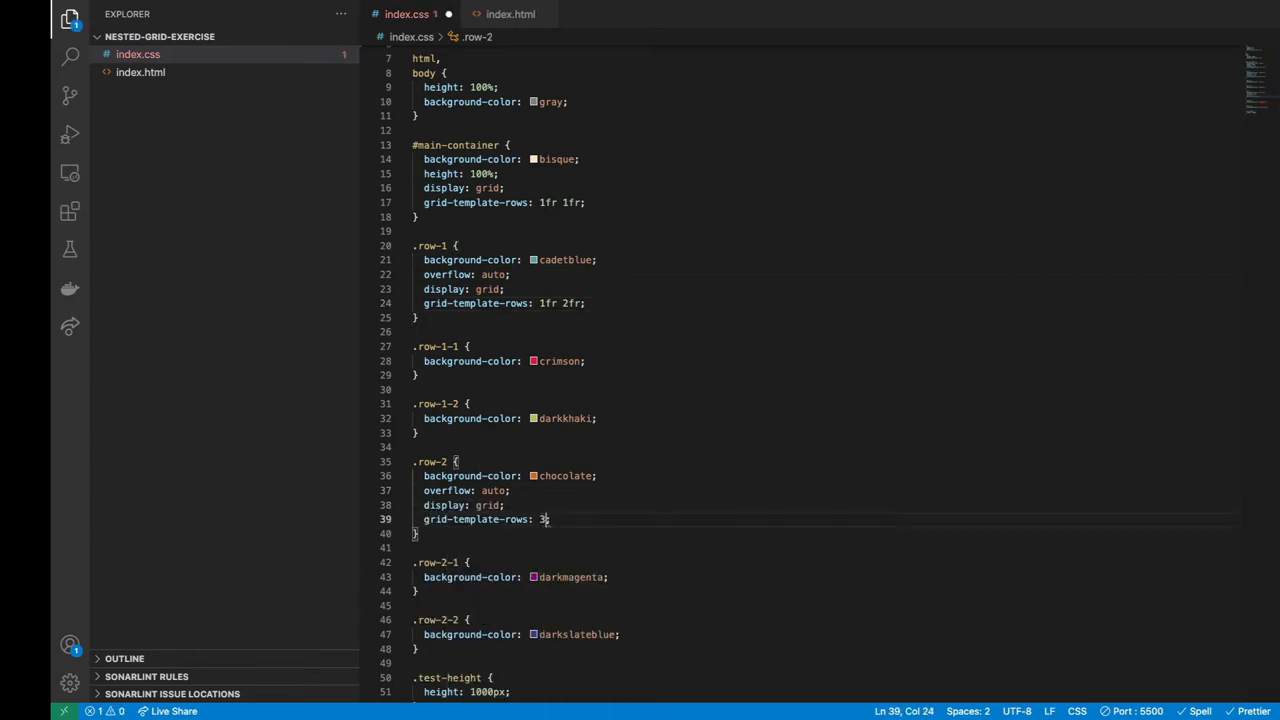
{"action": "type", "text": "fr 1fr;"}
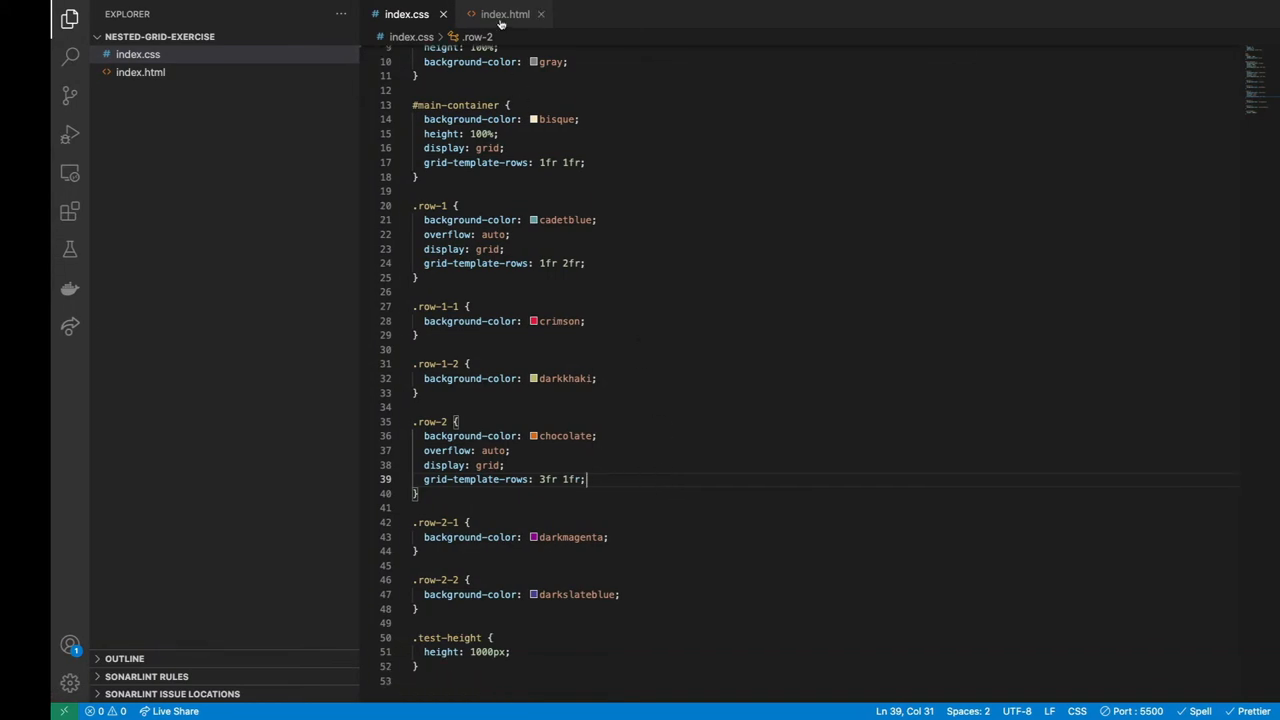
Step: Wrap each nested row's text, including row-2-2, in a test-height div
{"action": "left_click", "coordinate": [505, 14]}
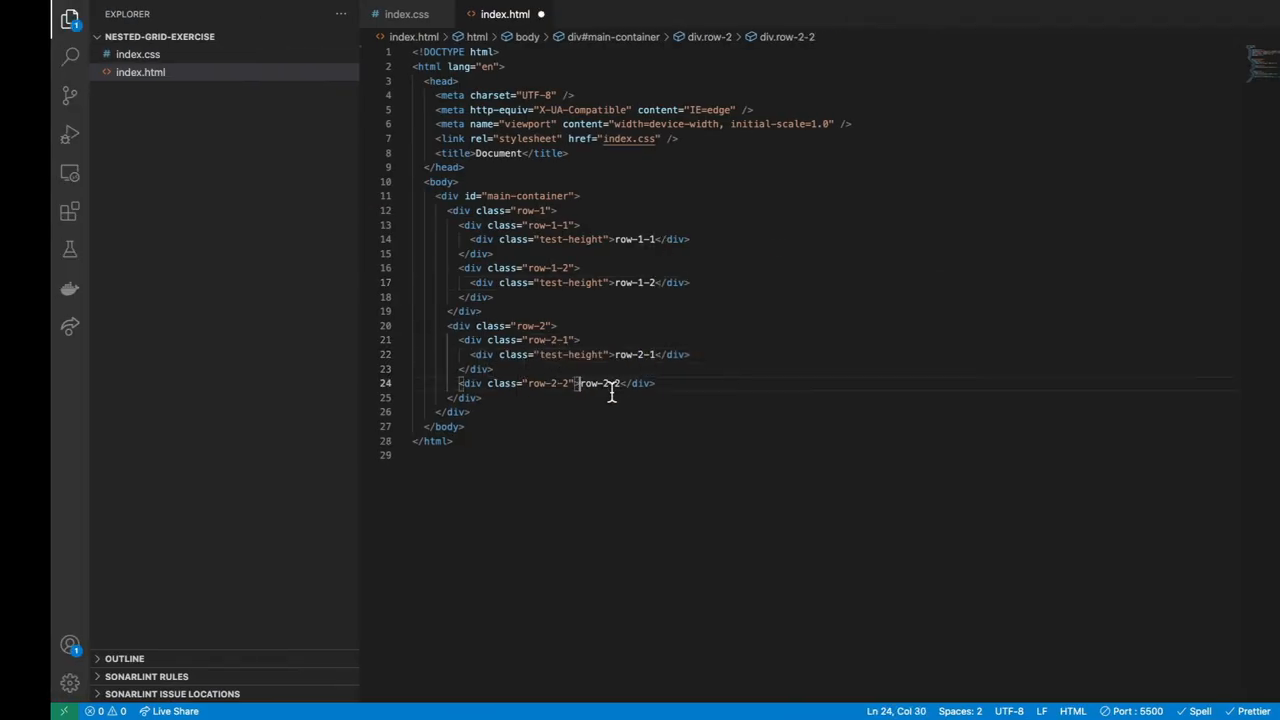
{"action": "type", "text": "<div class=\"test-height\">row-2-2</div>"}
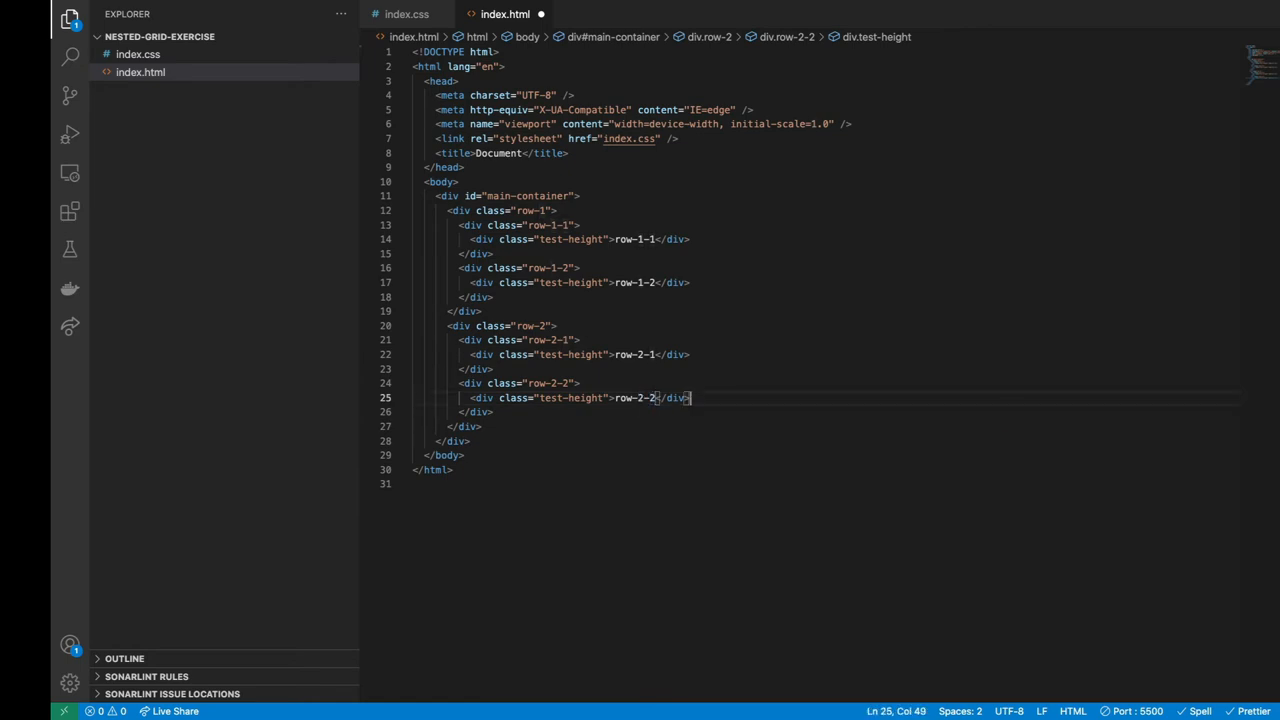
{"action": "left_click", "coordinate": [406, 14]}
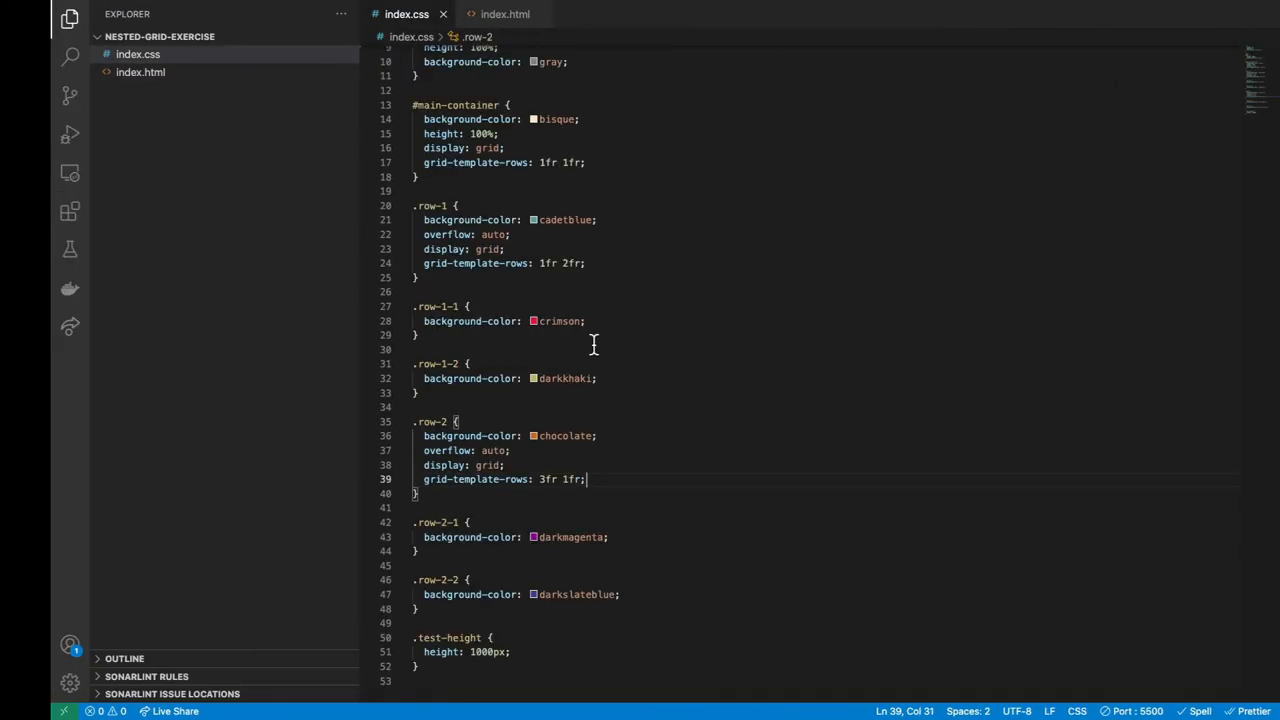
{"action": "mouse_move", "coordinate": [593, 321]}
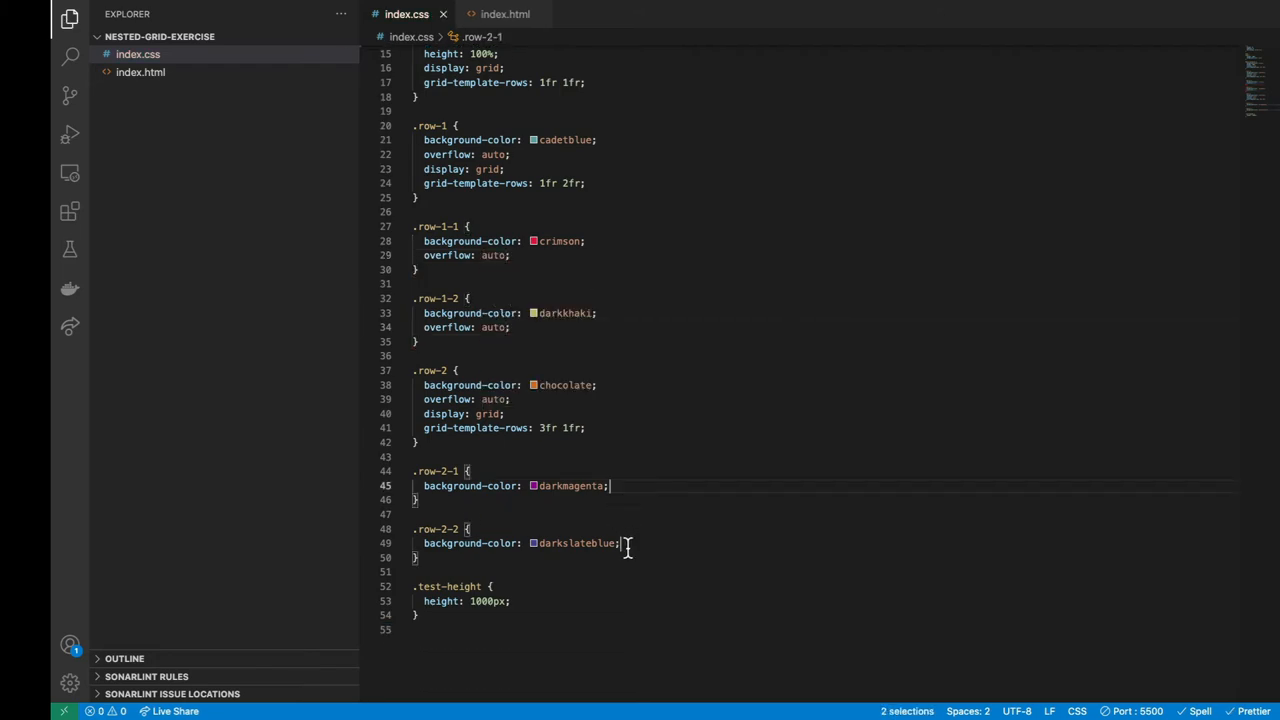
Step: Add overflow: auto to the nested row rules .row-1-1 and .row-1-2
{"action": "type", "text": "overflow: auto;"}
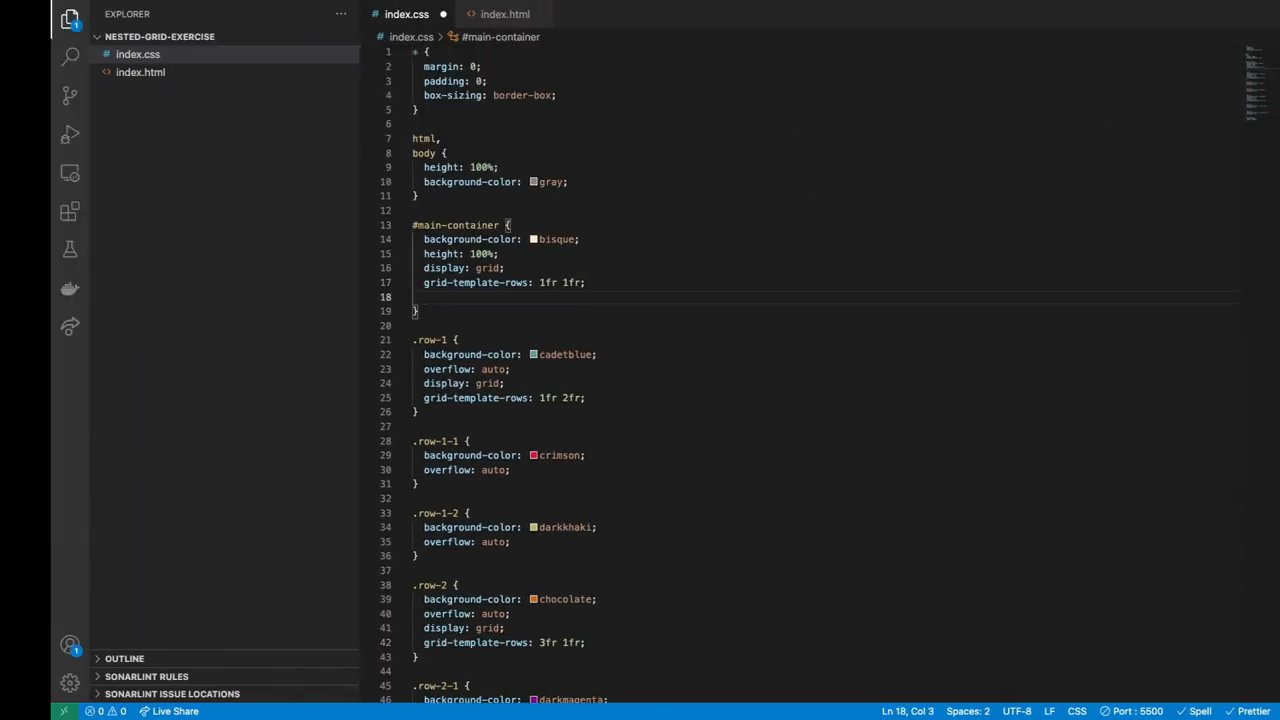
Step: Give #main-container grid columns of 3fr 1fr and add a col-2 div beside col-1
{"action": "type", "text": "grid-template-columns: 1;"}
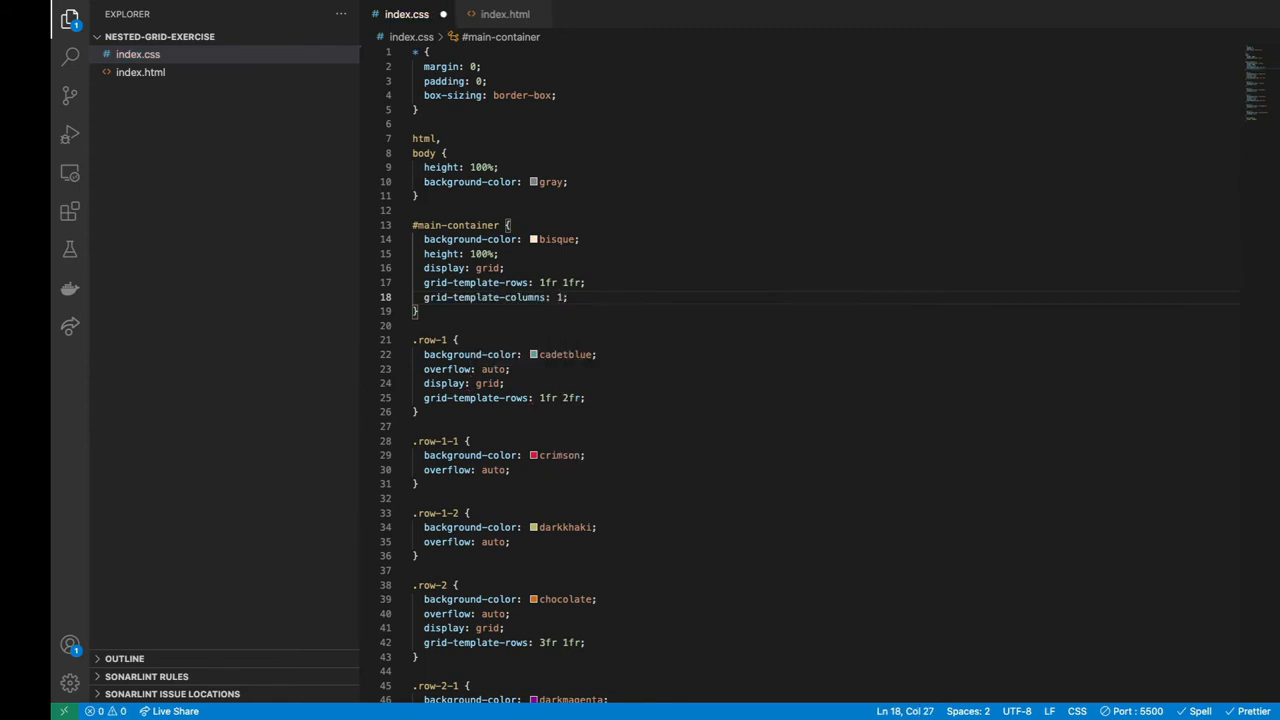
{"action": "type", "text": "3fr"}
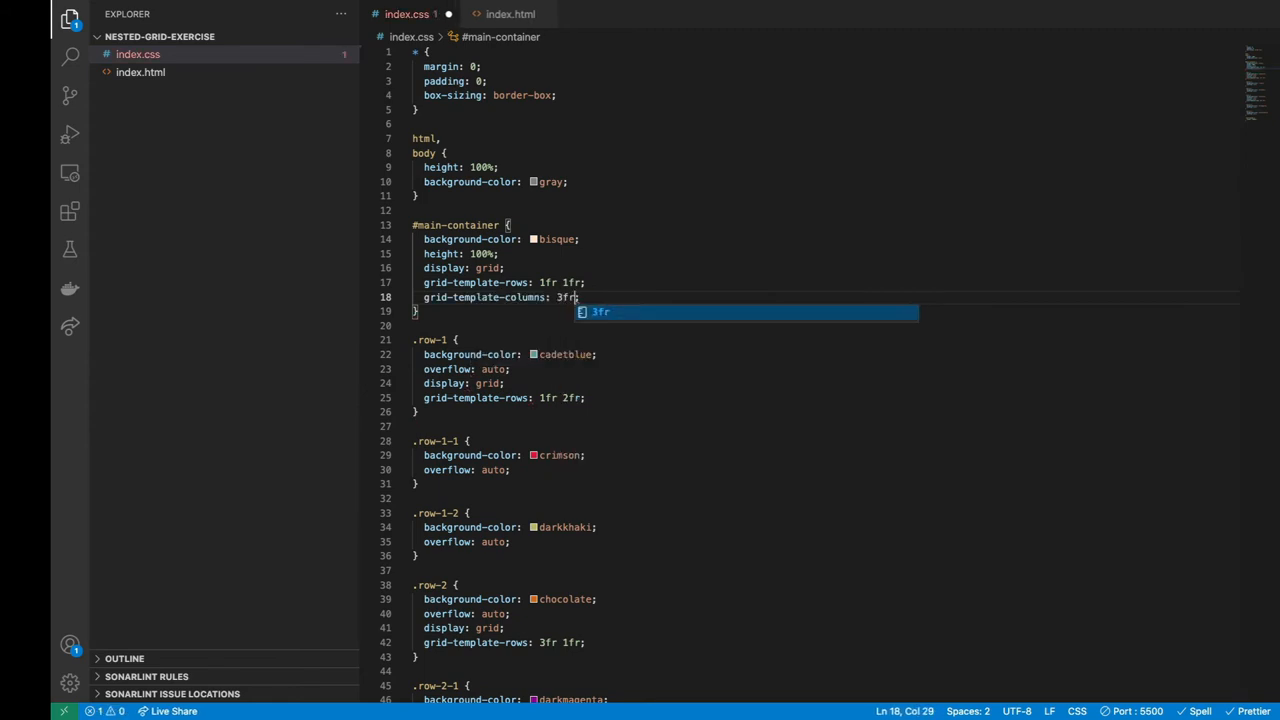
{"action": "type", "text": "1fr;"}
{"action": "type", "text": "<div class=\"\"></div>"}
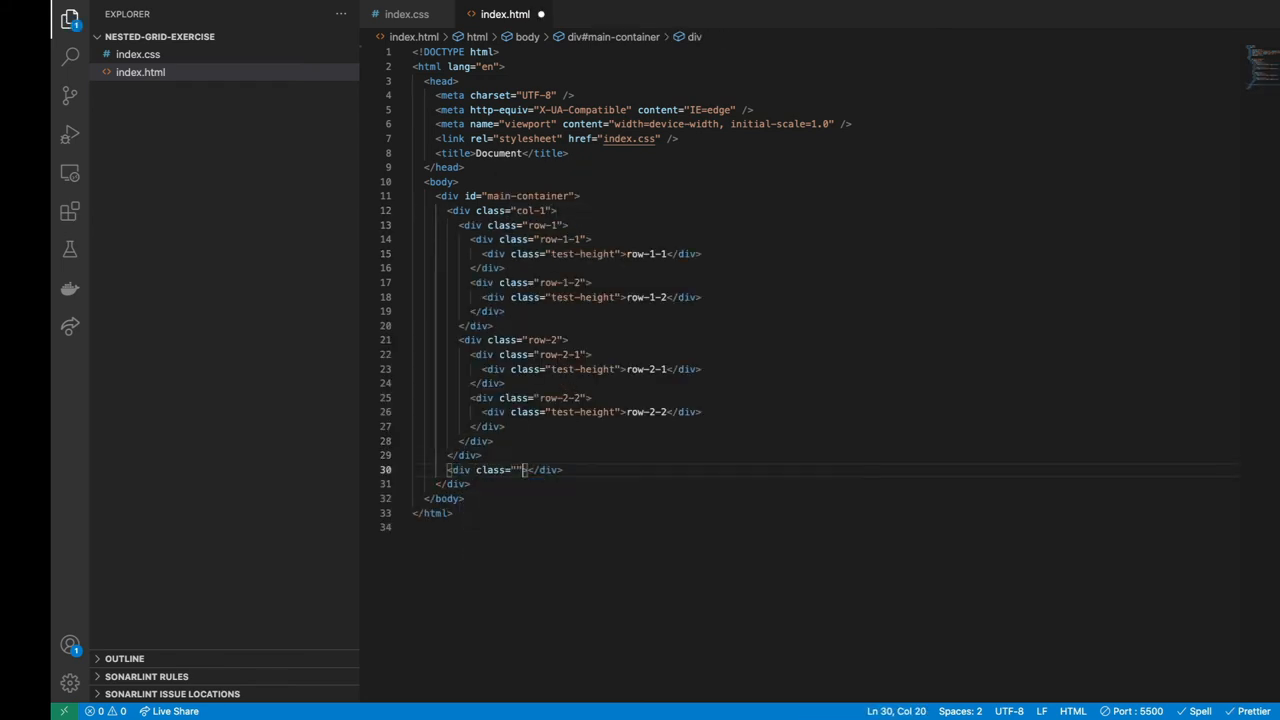
{"action": "type", "text": "col-2"}
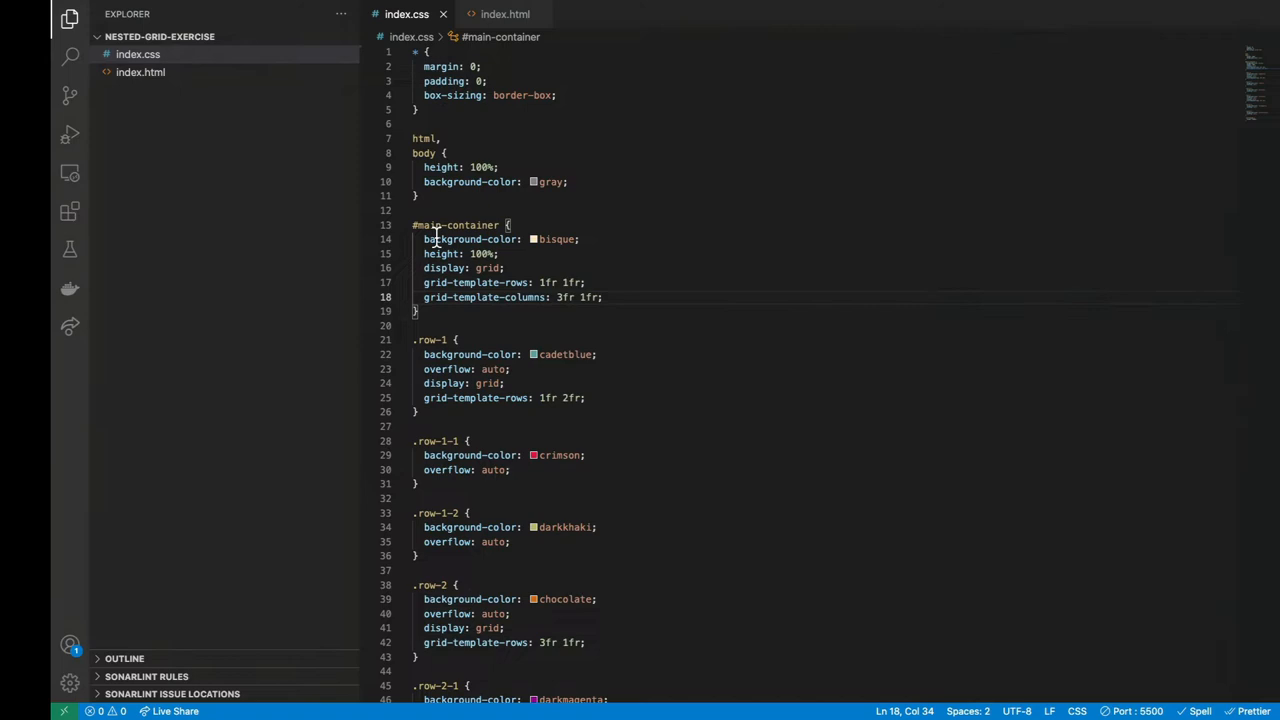
Step: Make .col-1 a grid with 1fr 1fr rows and overflow: auto
{"action": "type", "text": ".col-1 {"}
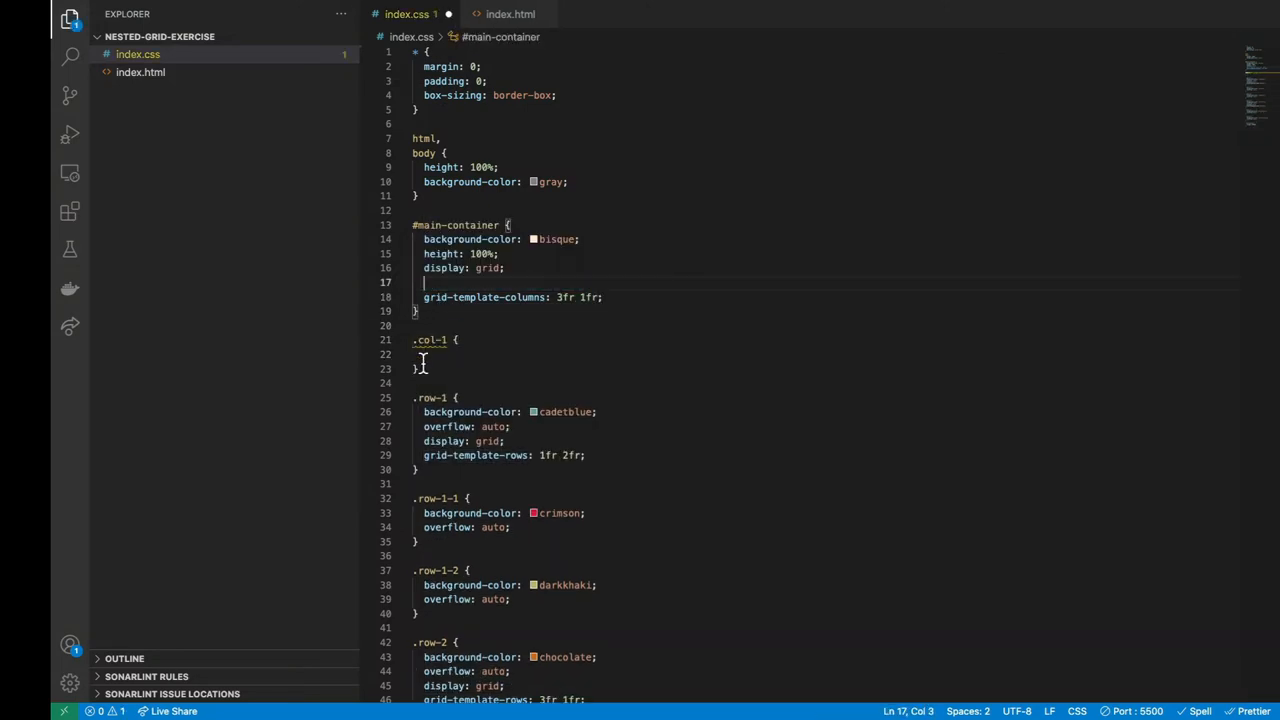
{"action": "type", "text": "grid-template-rows: 1fr 1fr;"}
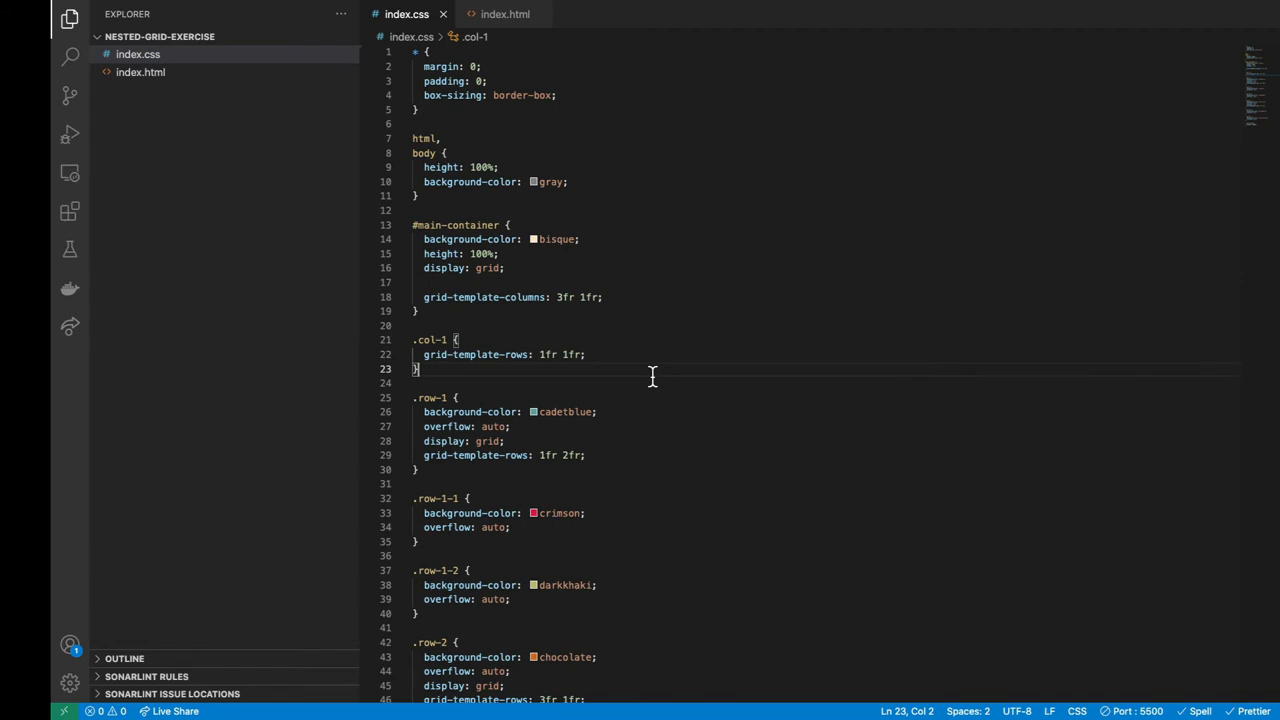
{"action": "type", "text": "display: grid;"}
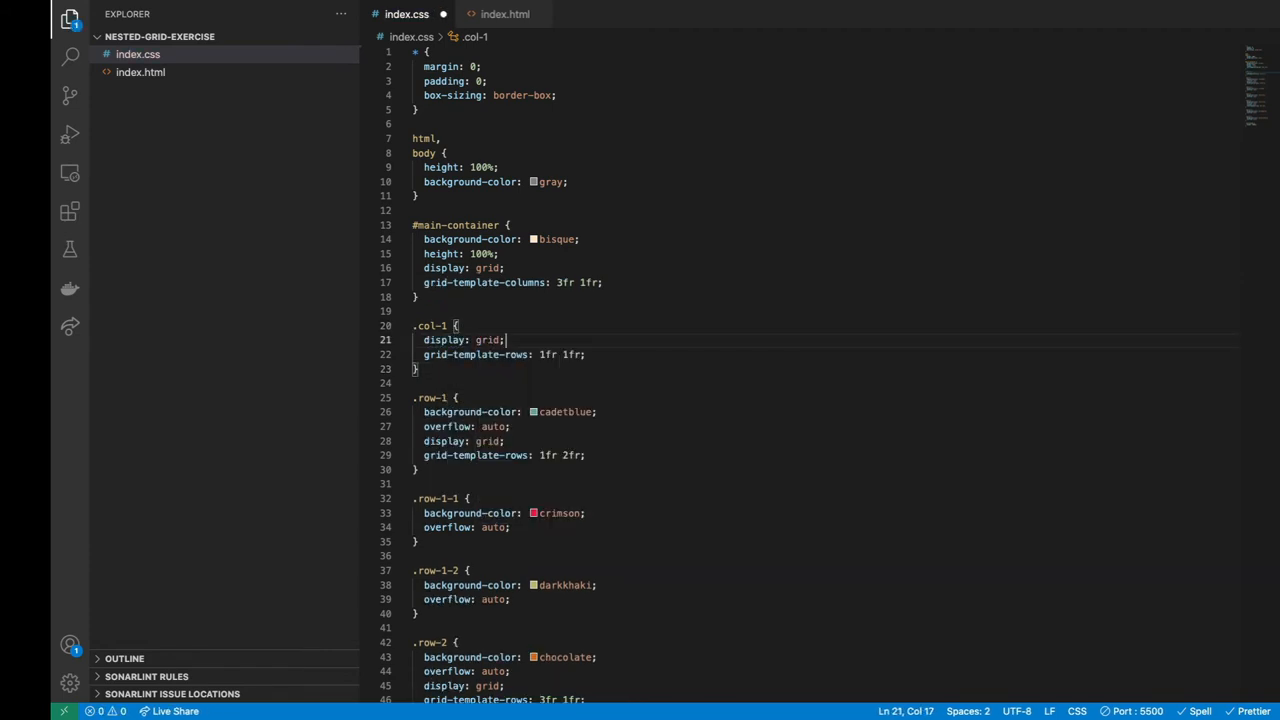
{"action": "scroll", "scroll_direction": "down", "scroll_amount": 3}
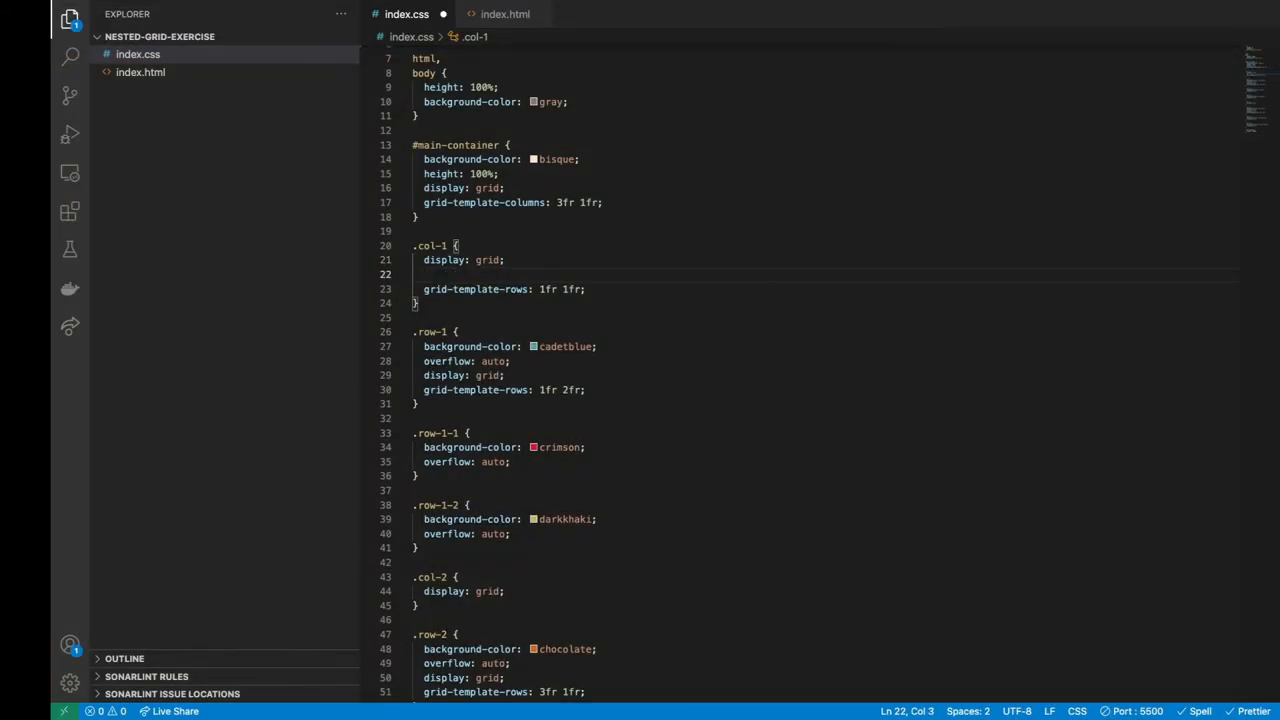
{"action": "type", "text": "overflow: auto;"}
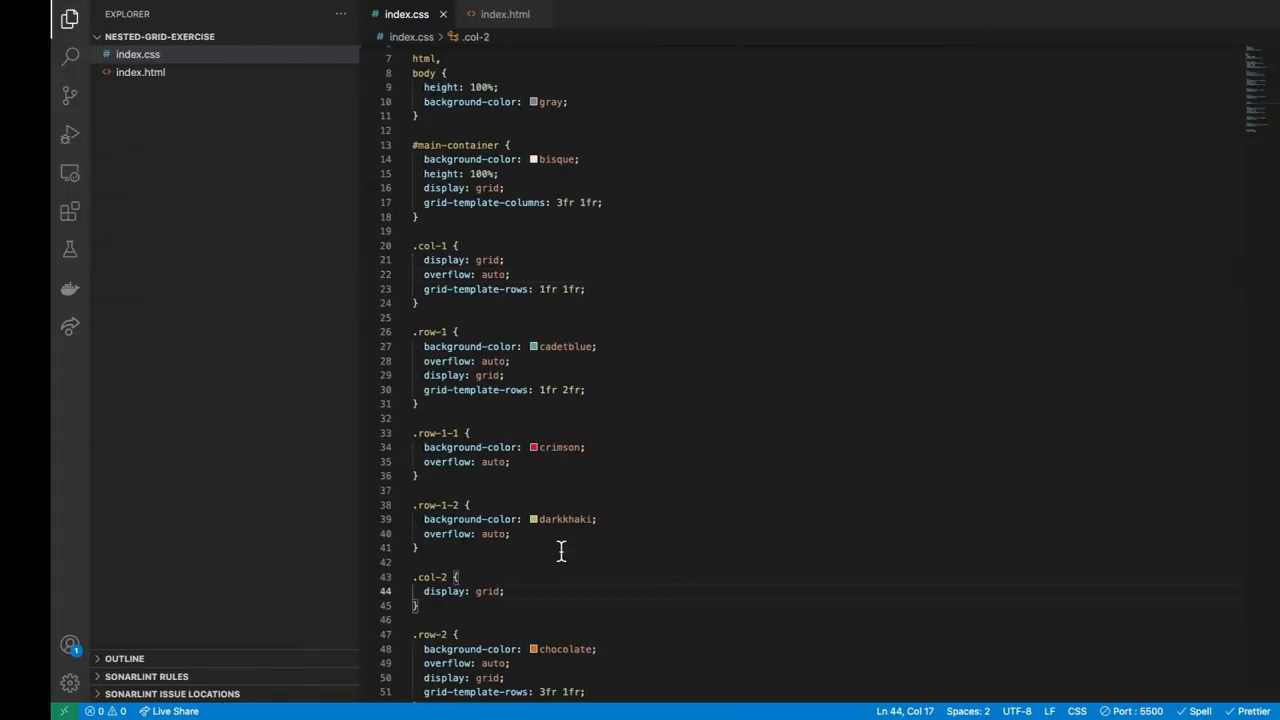
Step: Give .col-2 grid rows of 90px 1fr 90px
{"action": "type", "text": "grid-template-rows: ;"}
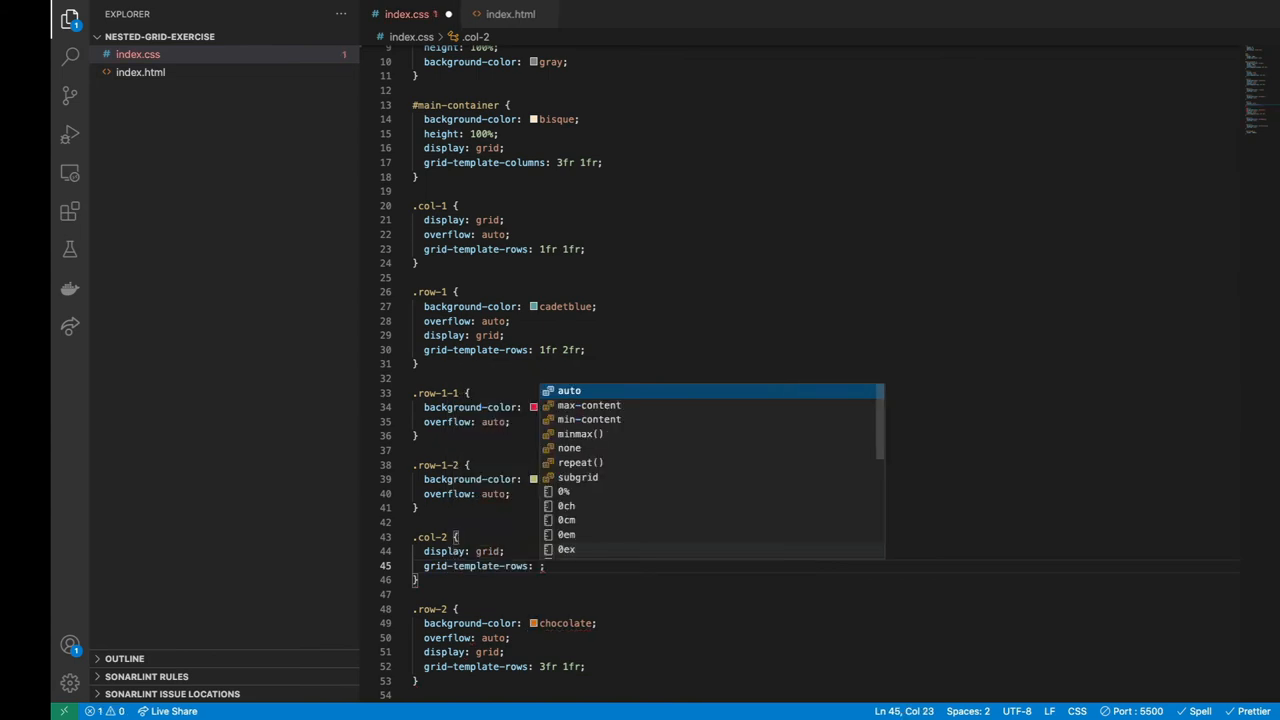
{"action": "type", "text": "90px 1fr 90"}
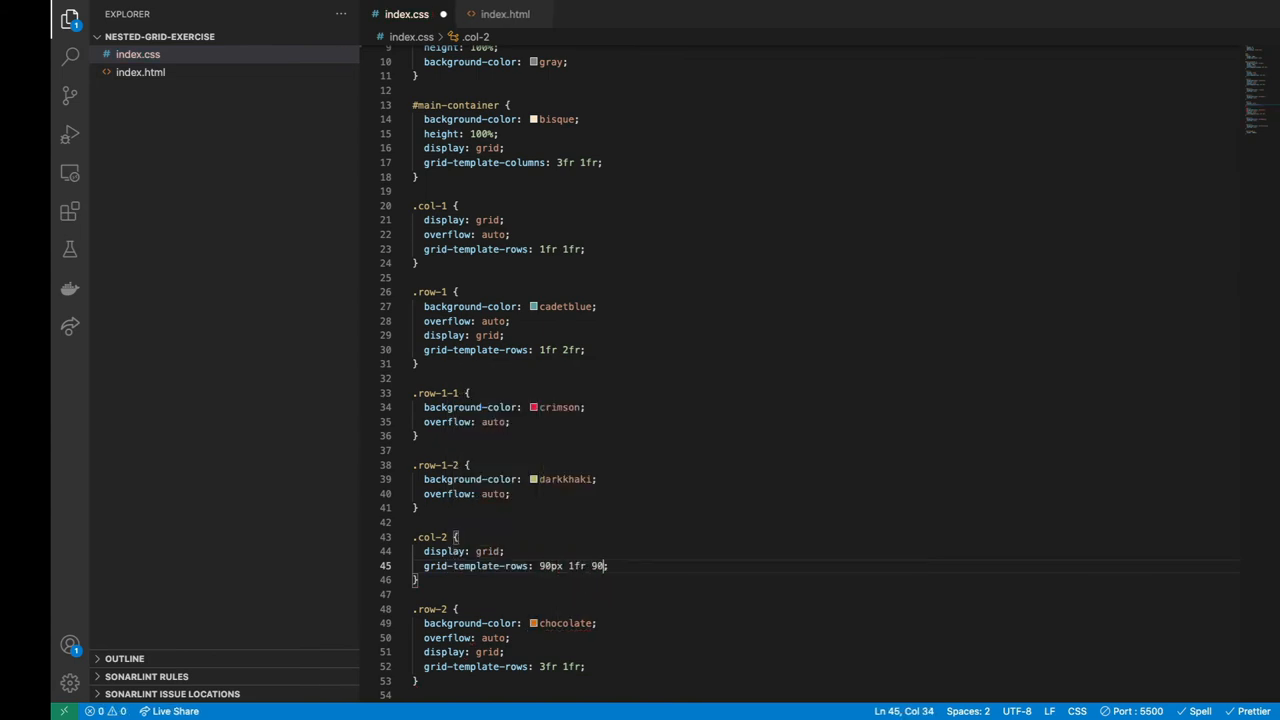
{"action": "type", "text": "px"}
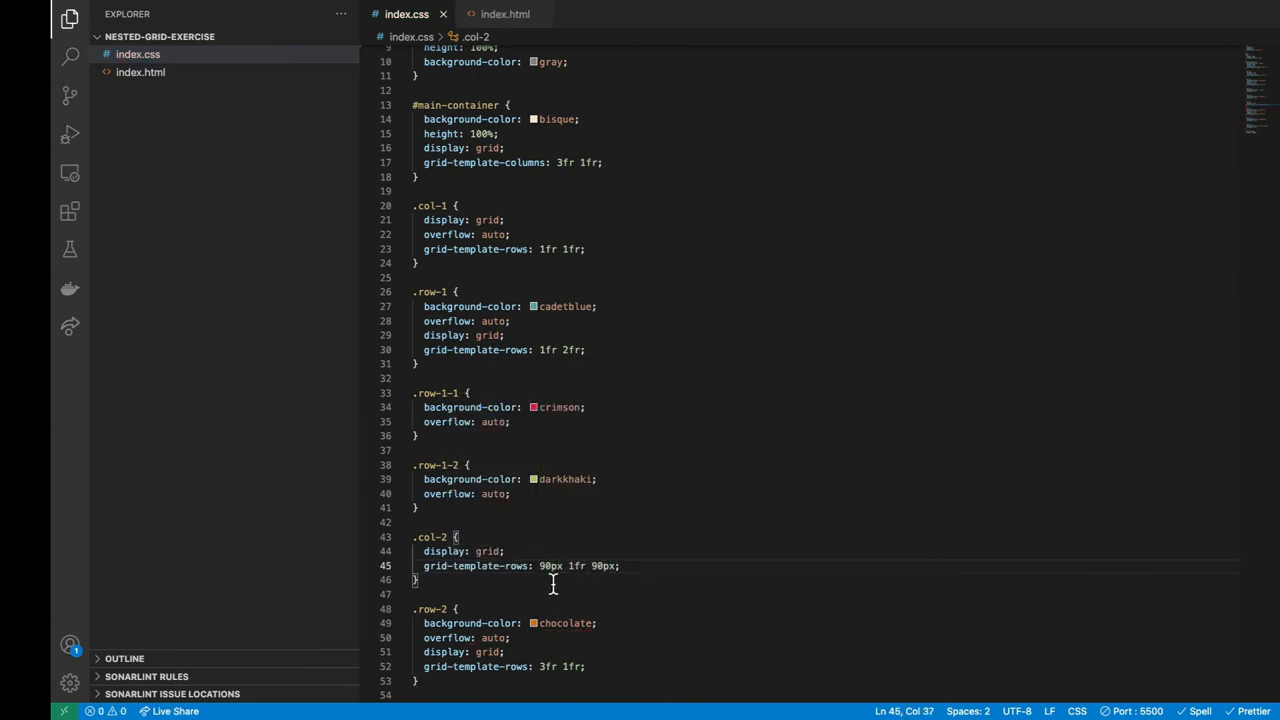
Step: In index.html, add child divs with classes row-3, row-4 and row-5 inside col-2
{"action": "left_click", "coordinate": [505, 14]}
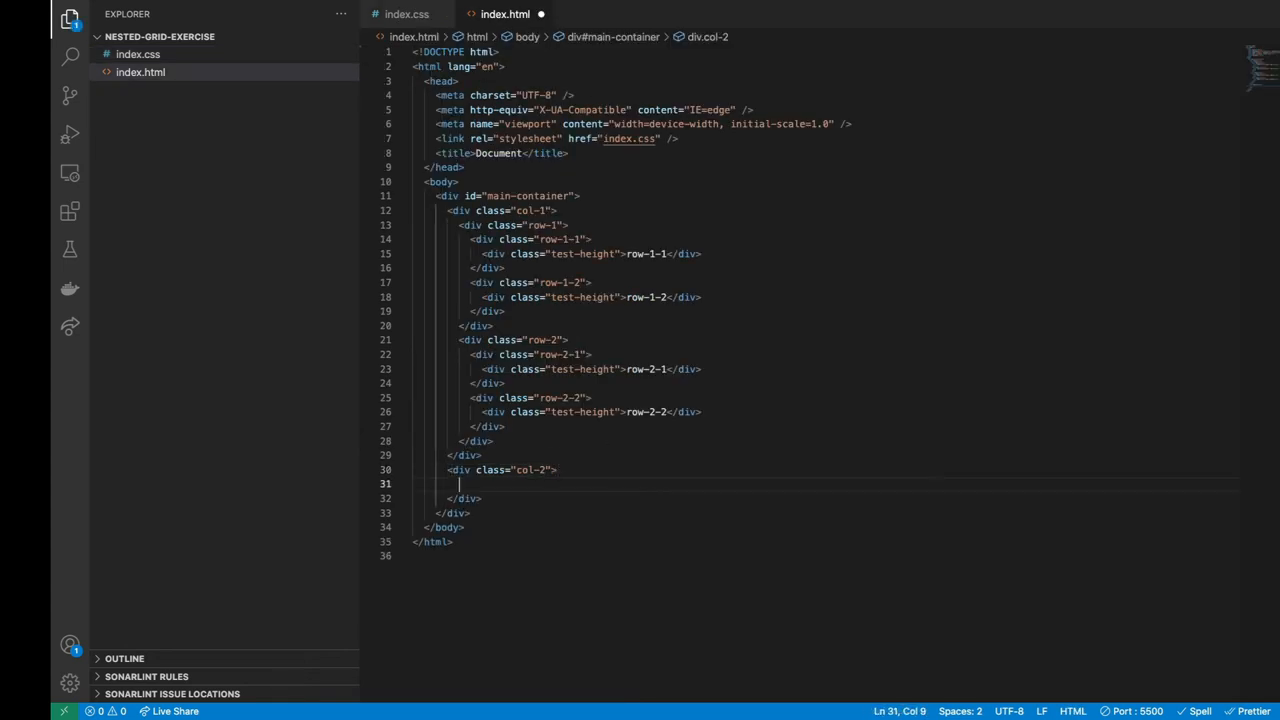
{"action": "type", "text": "<div></div>"}
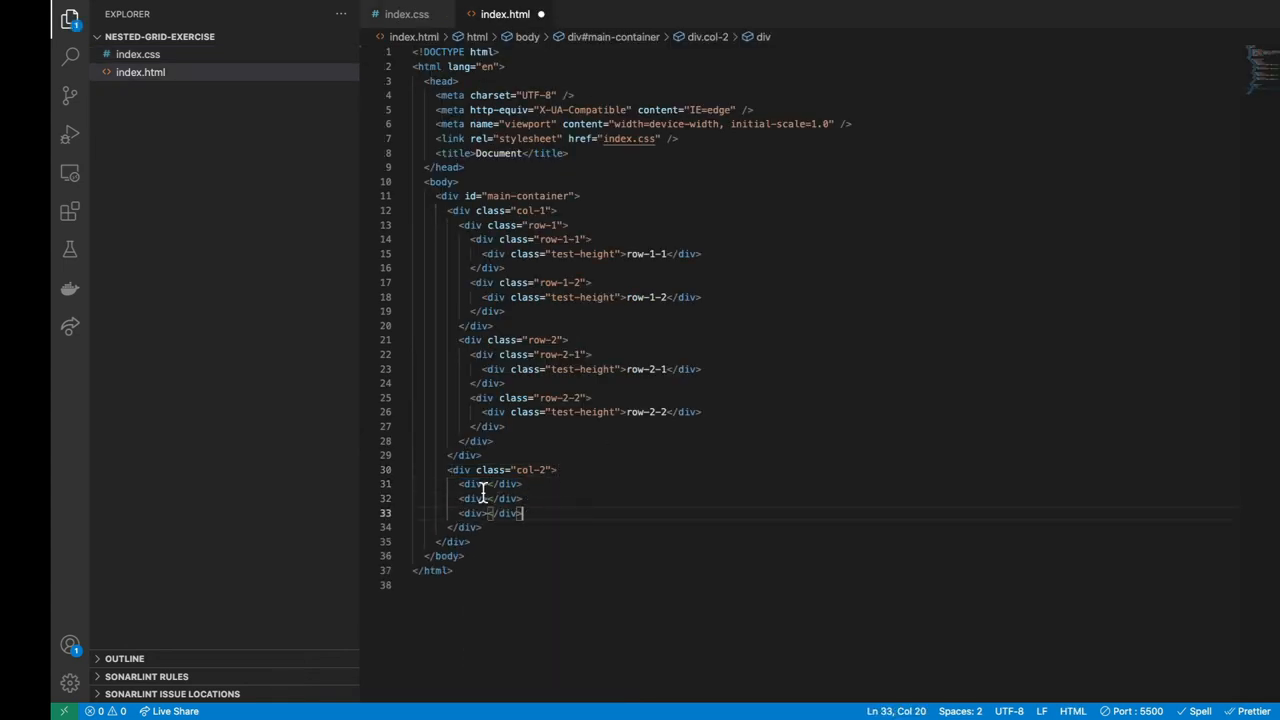
{"action": "type", "text": "class=\"row-"}
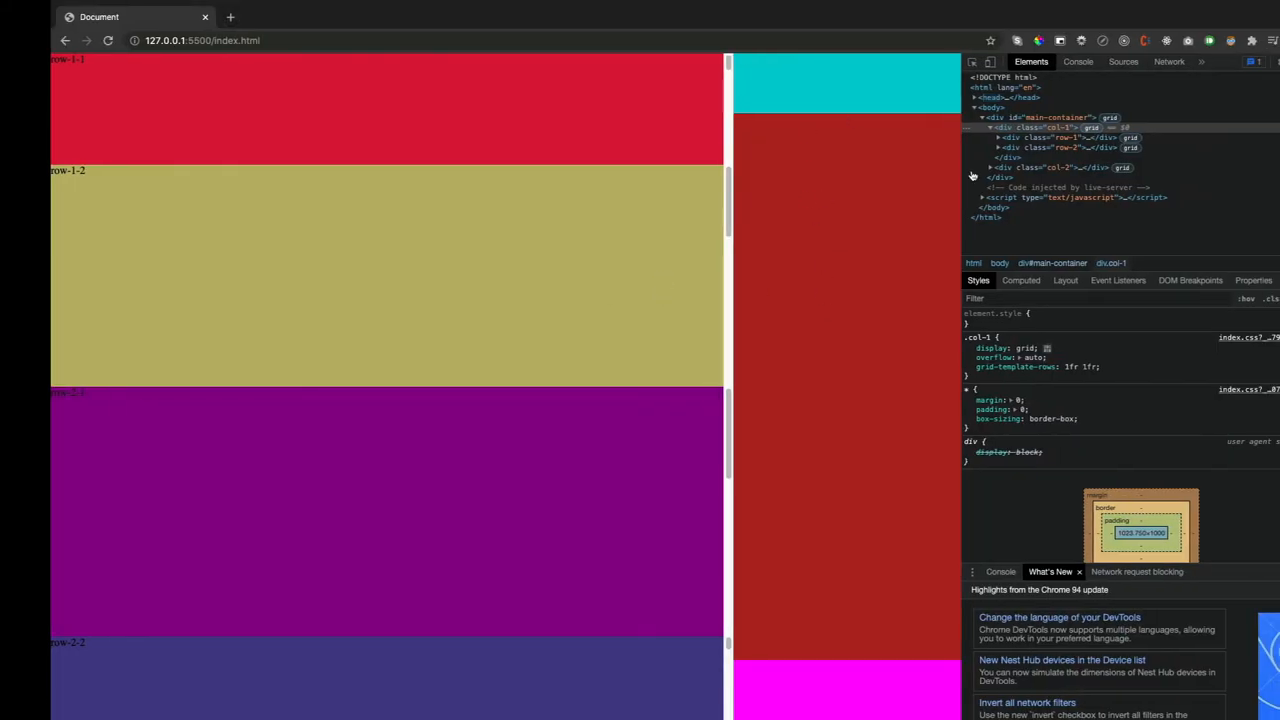
{"action": "mouse_move", "coordinate": [850, 327]}
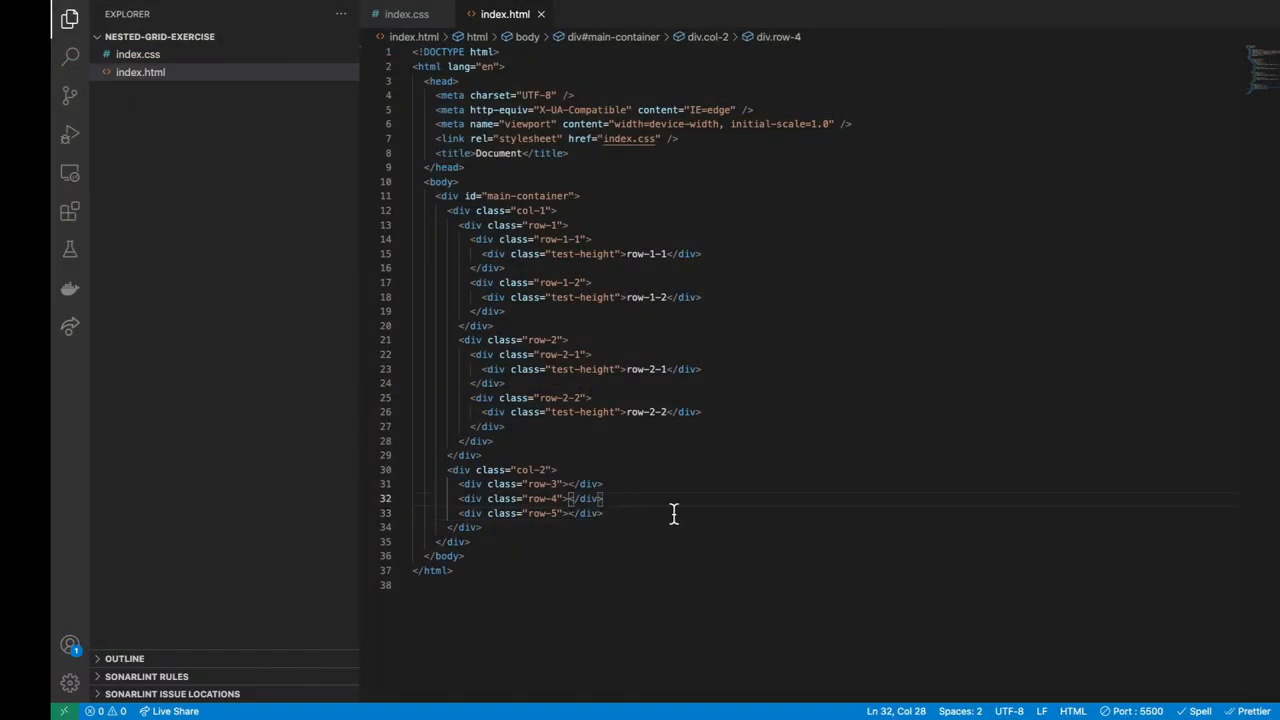
Step: Add the row-4-1 div and create its .row-4-1 style rule in index.css
{"action": "type", "text": "r\"></div>"}
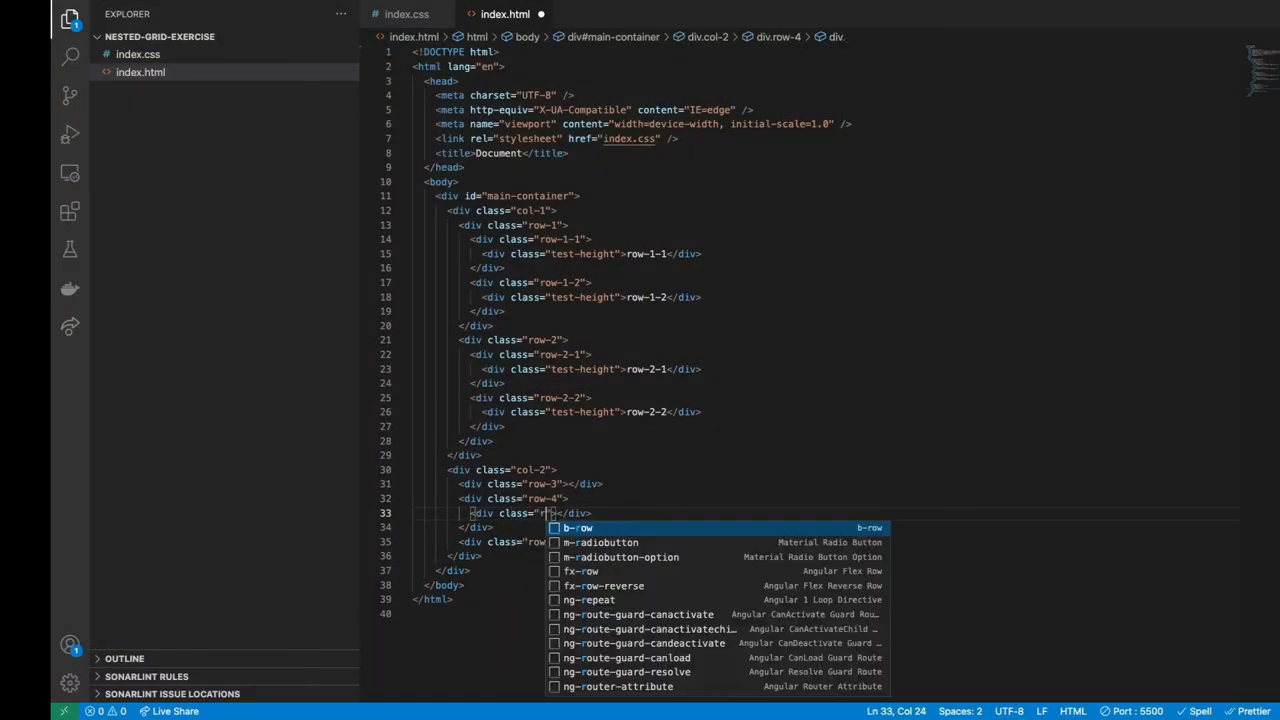
{"action": "left_click", "coordinate": [407, 14]}
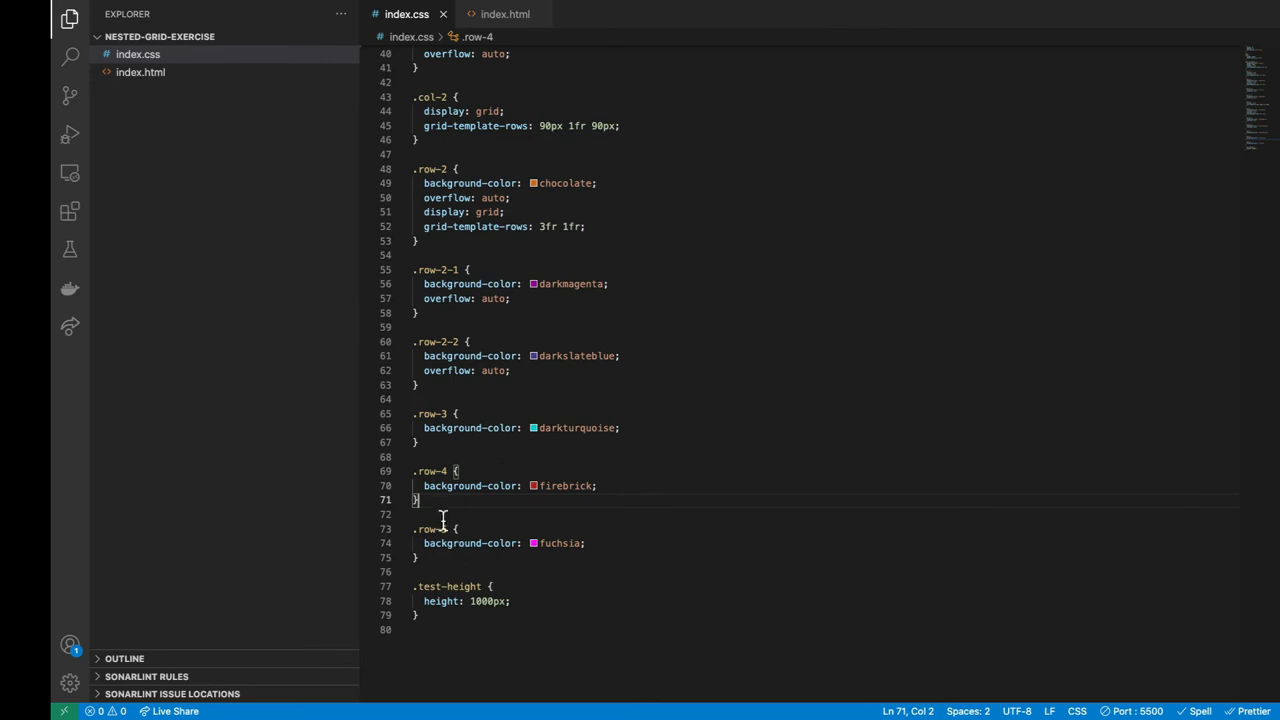
{"action": "type", "text": ".row-4-1 {"}
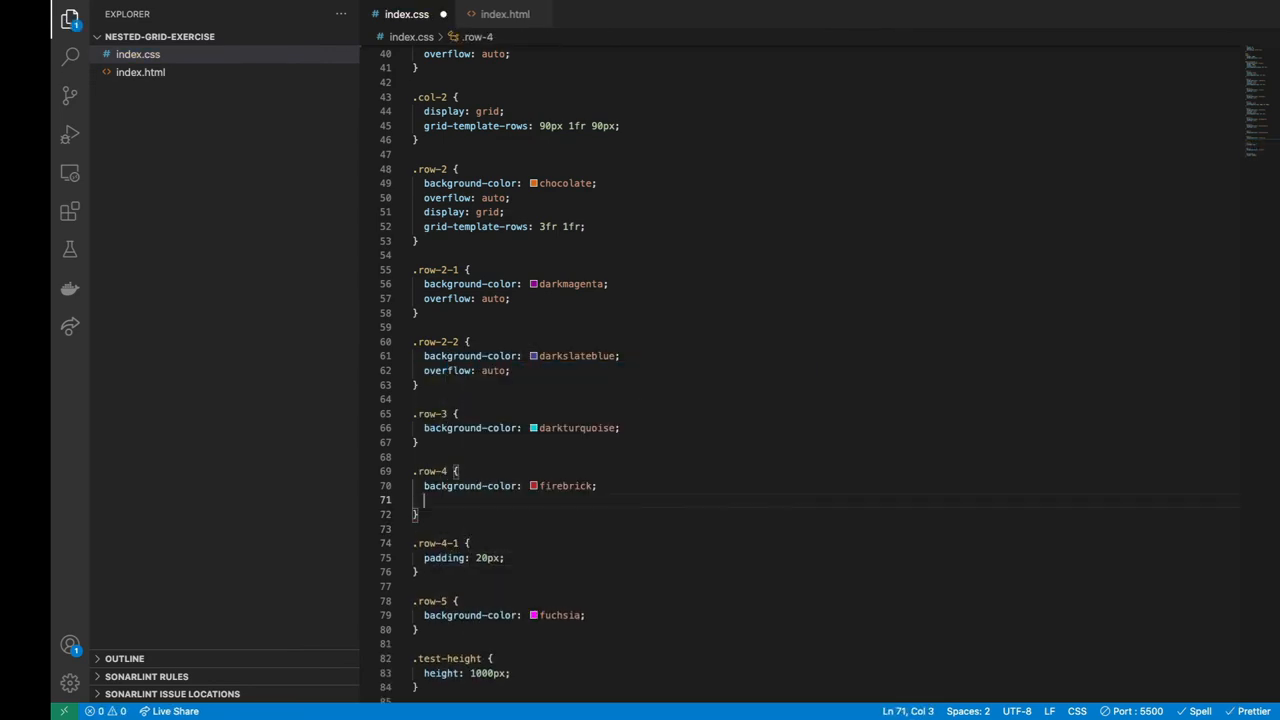
{"action": "type", "text": "display: grid;"}
{"action": "type", "text": "<div></div>"}
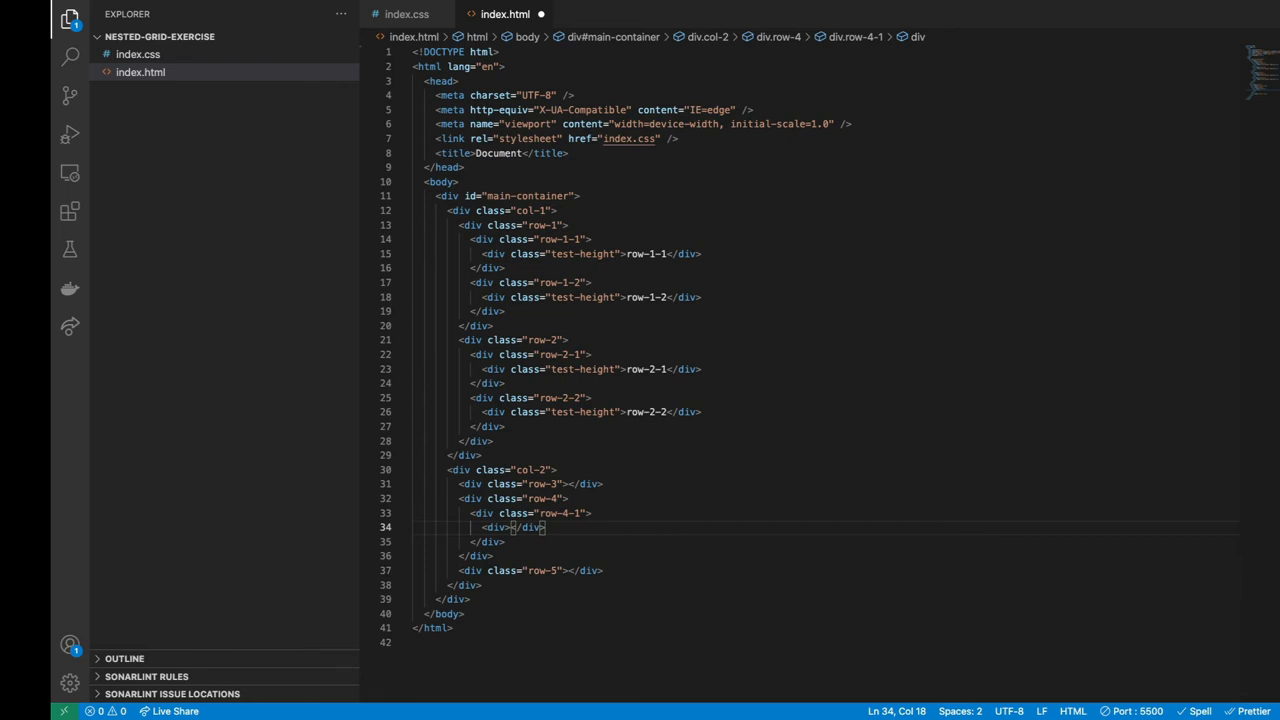
Step: Nest a text-editor div holding a Toolbar div and a content div in row-4-1
{"action": "type", "text": "class=\"text-ed\""}
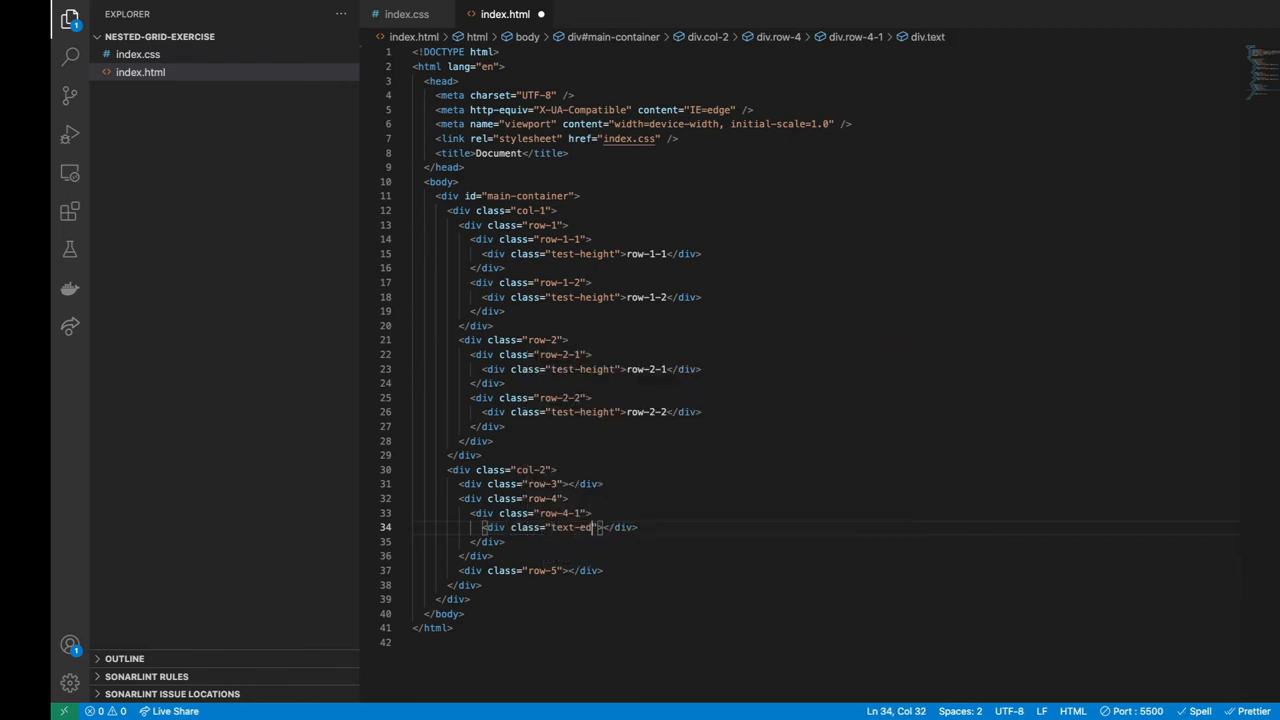
{"action": "type", "text": "<div></div>"}
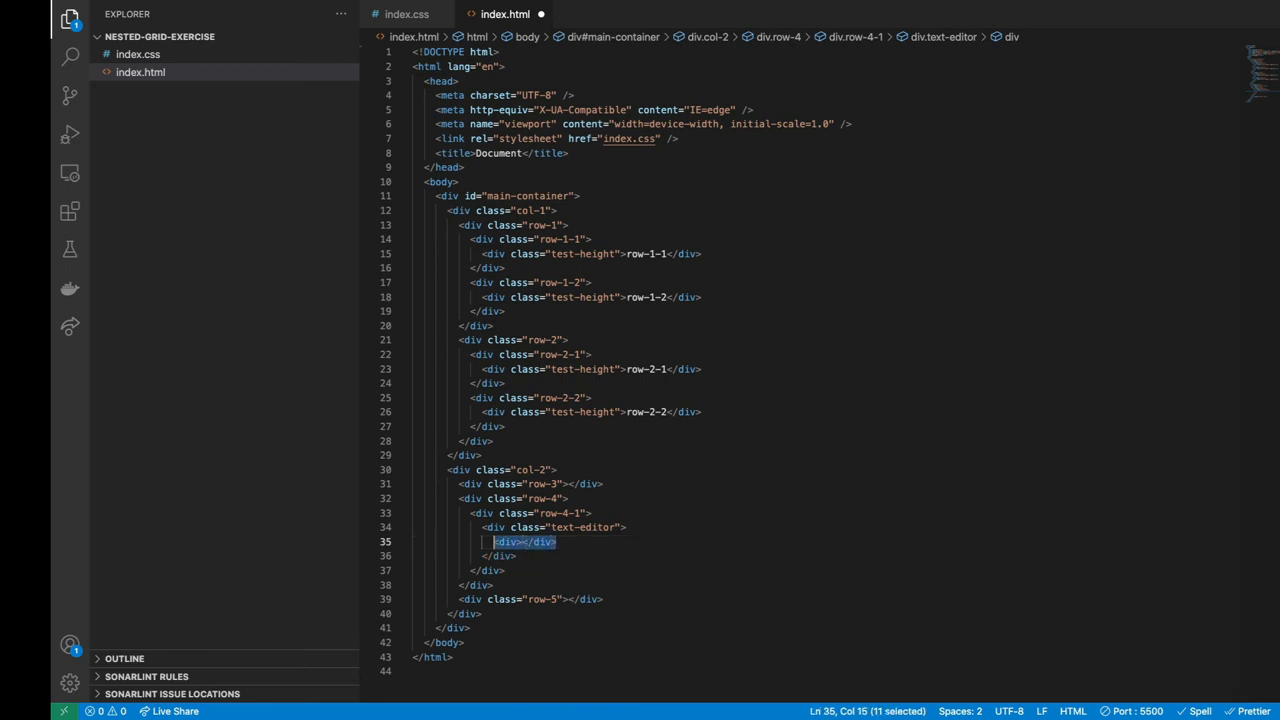
{"action": "type", "text": "class=\"\""}
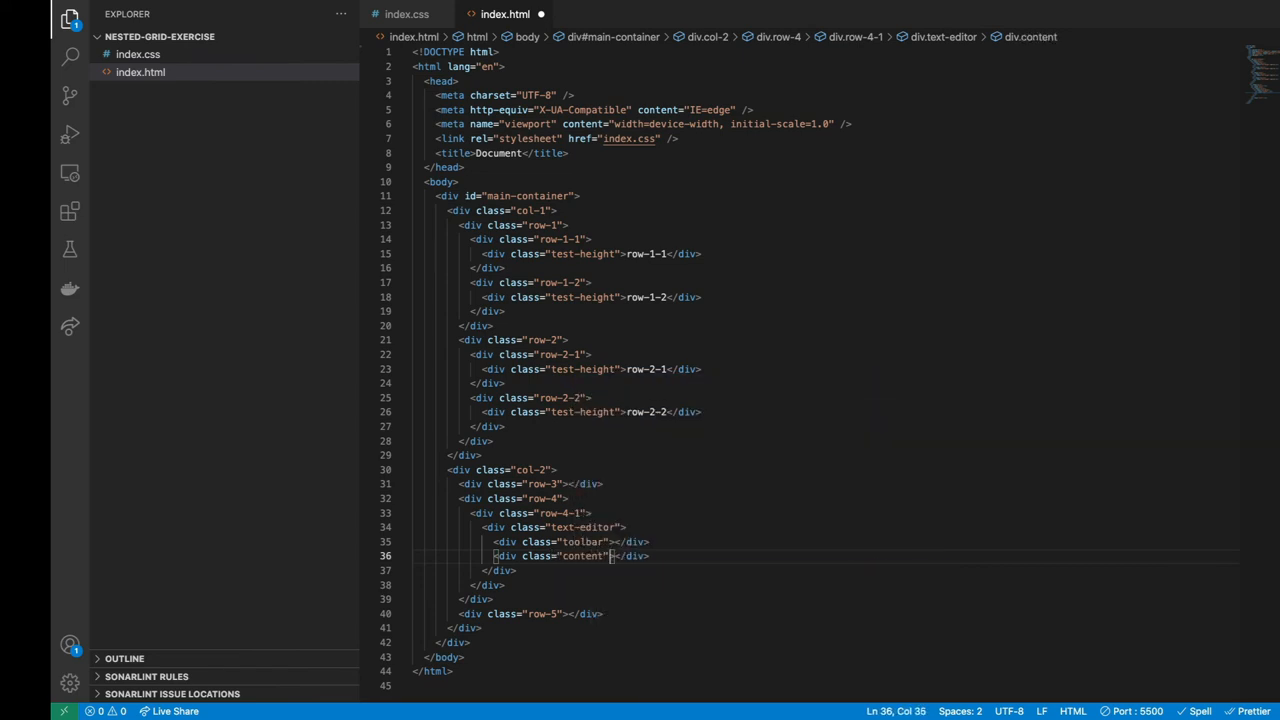
{"action": "type", "text": "Toolbar"}
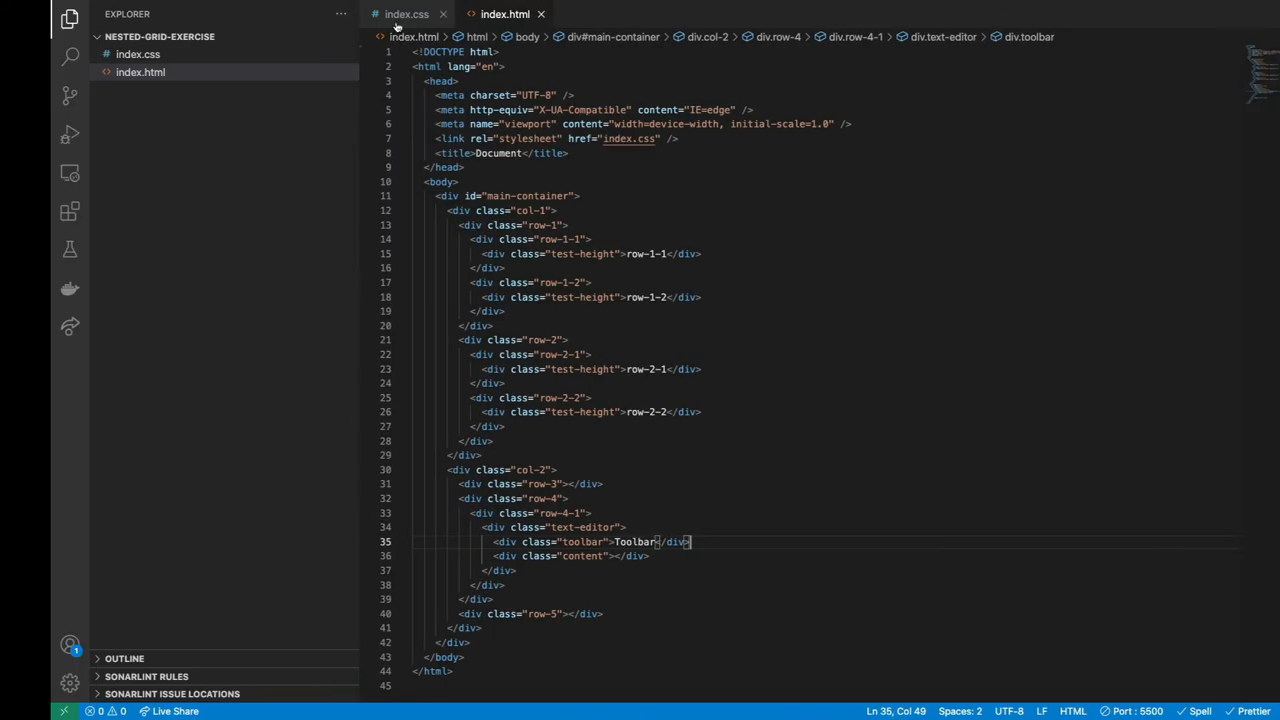
Step: Give .text-editor auto/1fr rows, a black white-text toolbar and a scrolling wheat content area
{"action": "left_click", "coordinate": [406, 14]}
{"action": "type", "text": "display: grid;"}
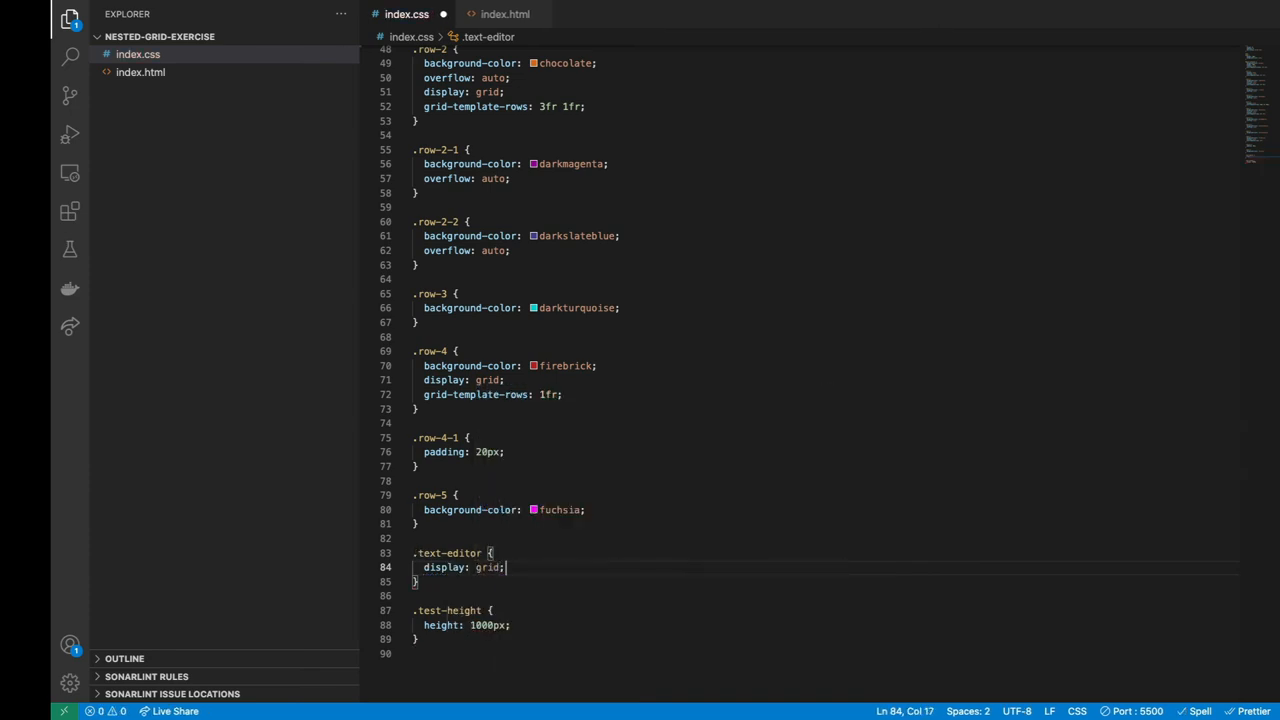
{"action": "type", "text": "grid-template-rows: auto 1fr;"}
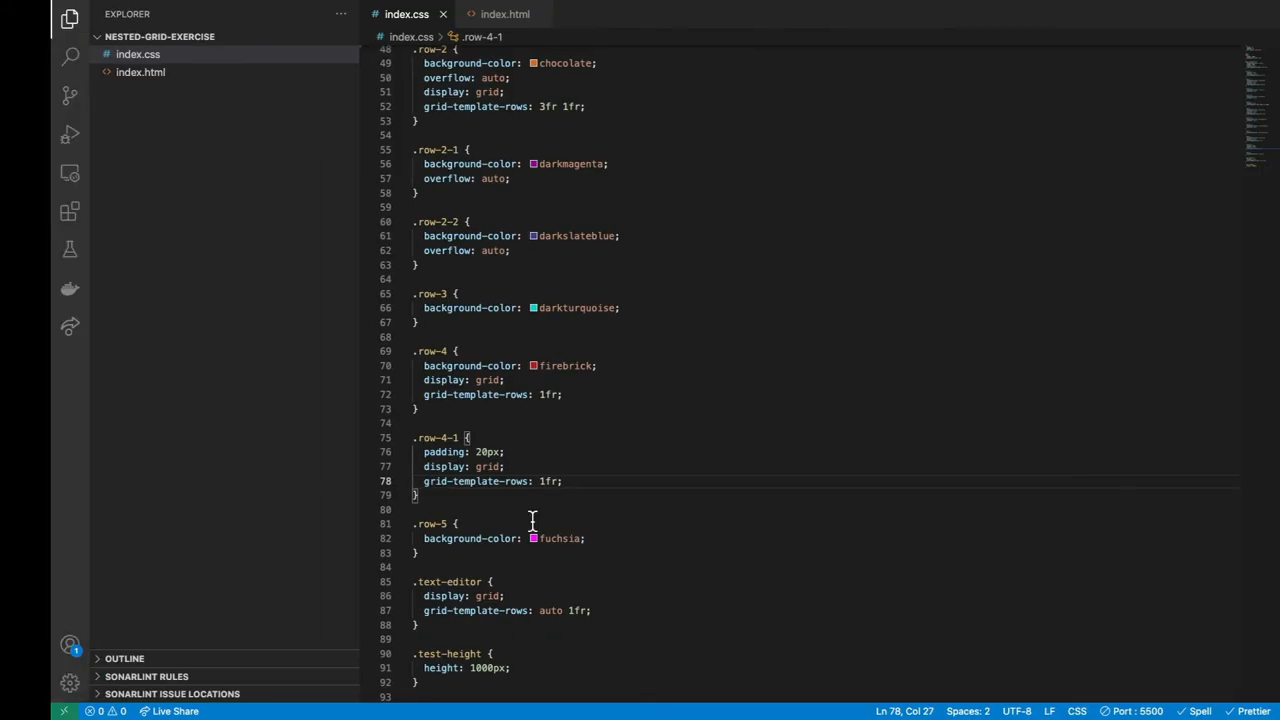
{"action": "type", "text": ".toolbar {"}
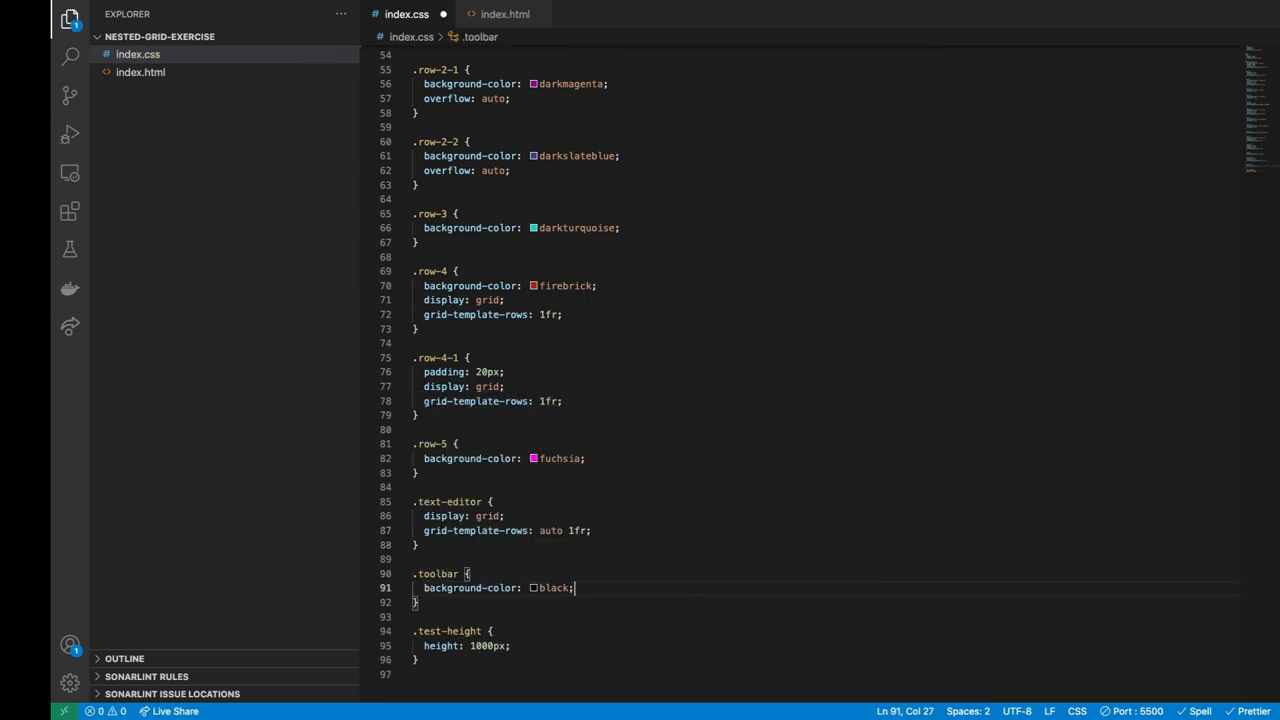
{"action": "type", "text": "color: white;"}
{"action": "type", "text": "background-color: wheat;"}
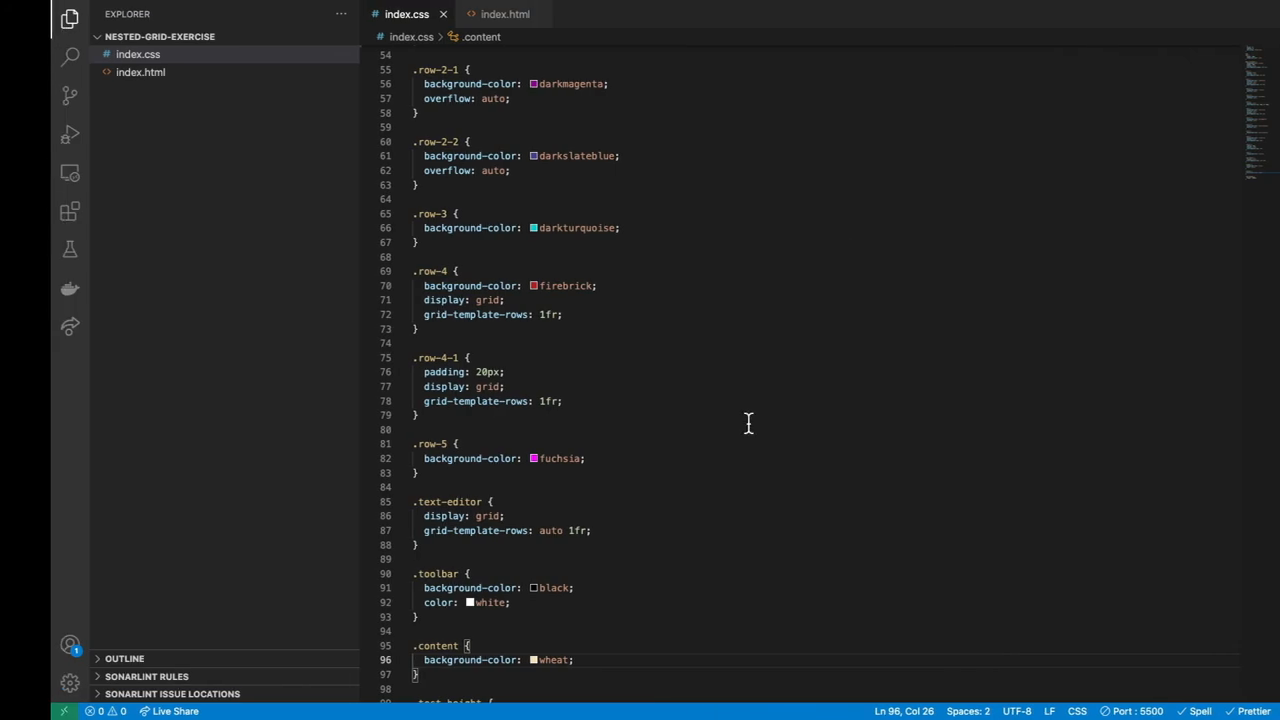
{"action": "type", "text": "overflow: auto;"}
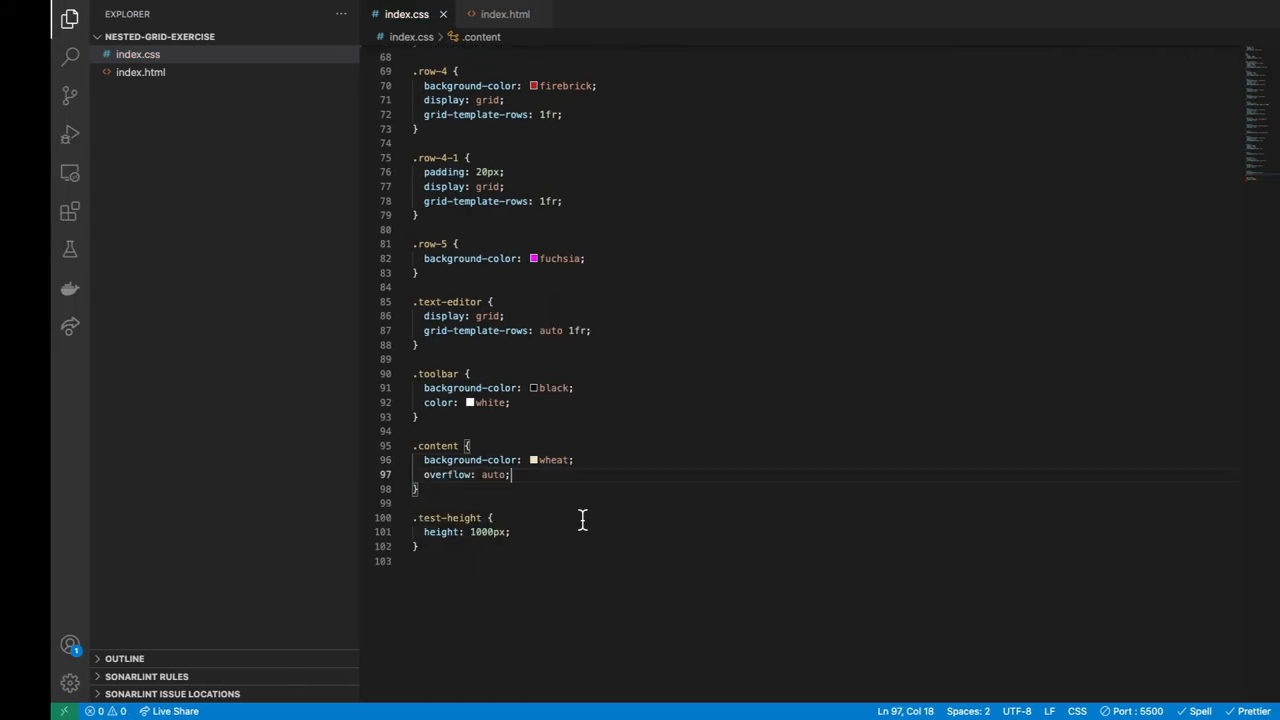
{"action": "left_click", "coordinate": [505, 14]}
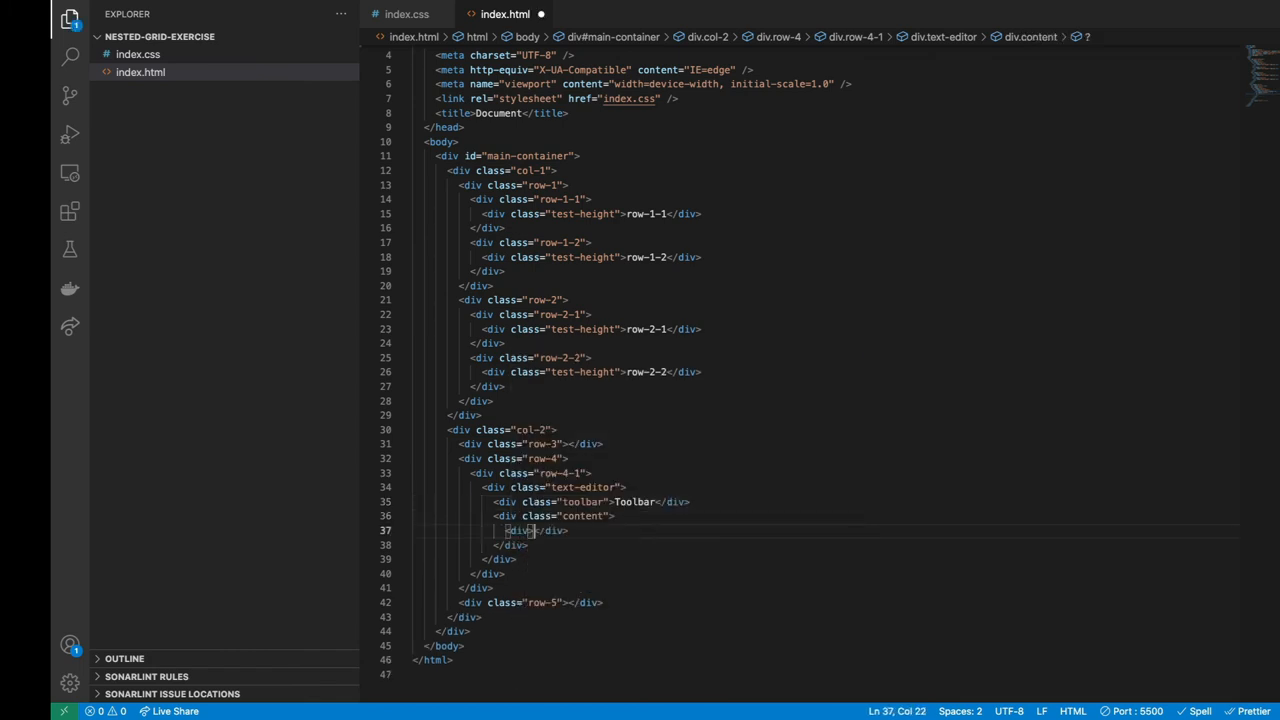